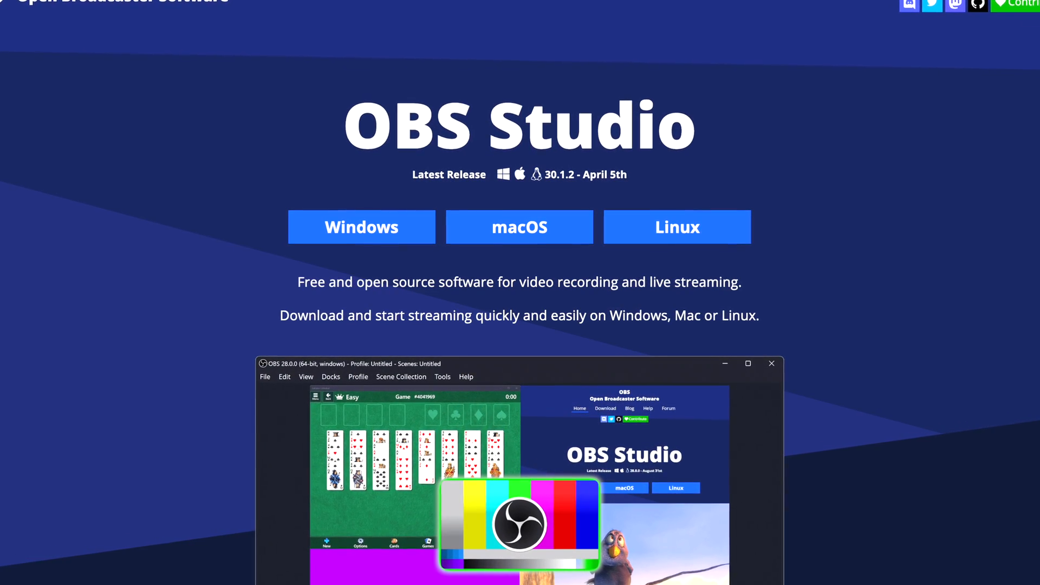
Step: Scroll the Streamlabs OBS plugin page and download the plugin installer
scroll("down", 3)
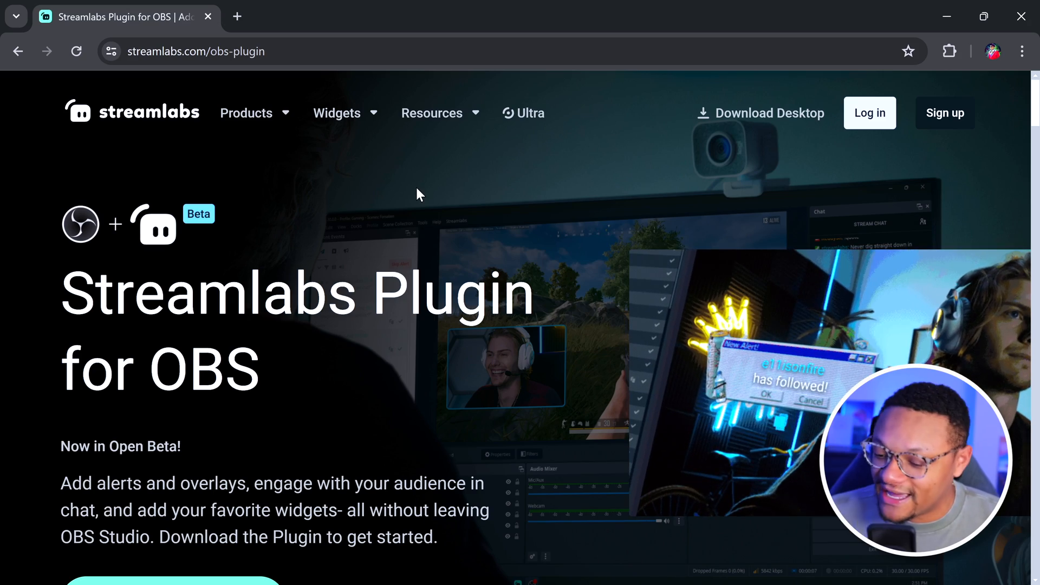
scroll("down", 3)
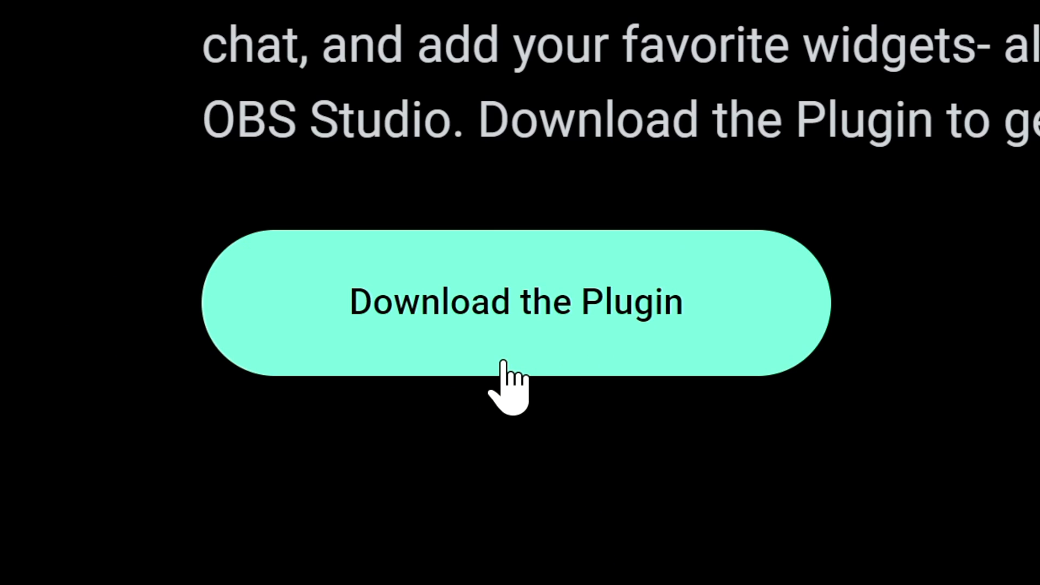
left_click(516, 301)
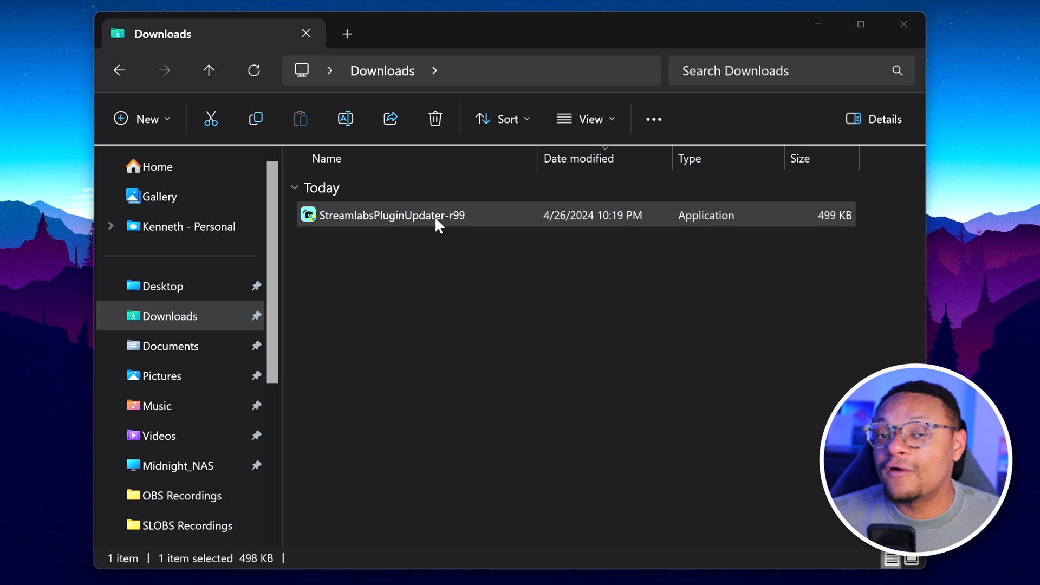
Step: Run StreamlabsPluginUpdater from Downloads and install the plugin
double_click(390, 215)
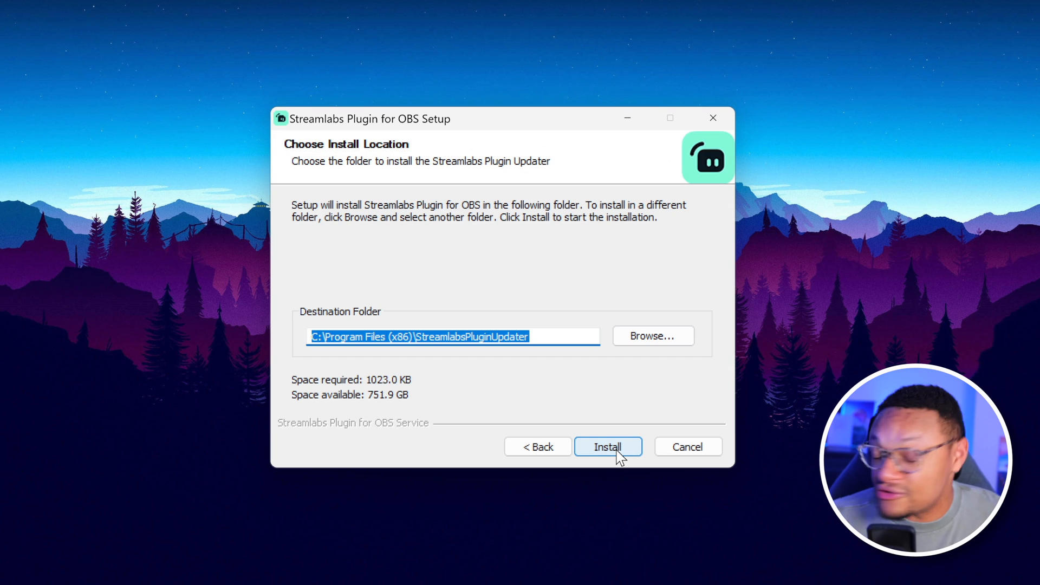
left_click(608, 446)
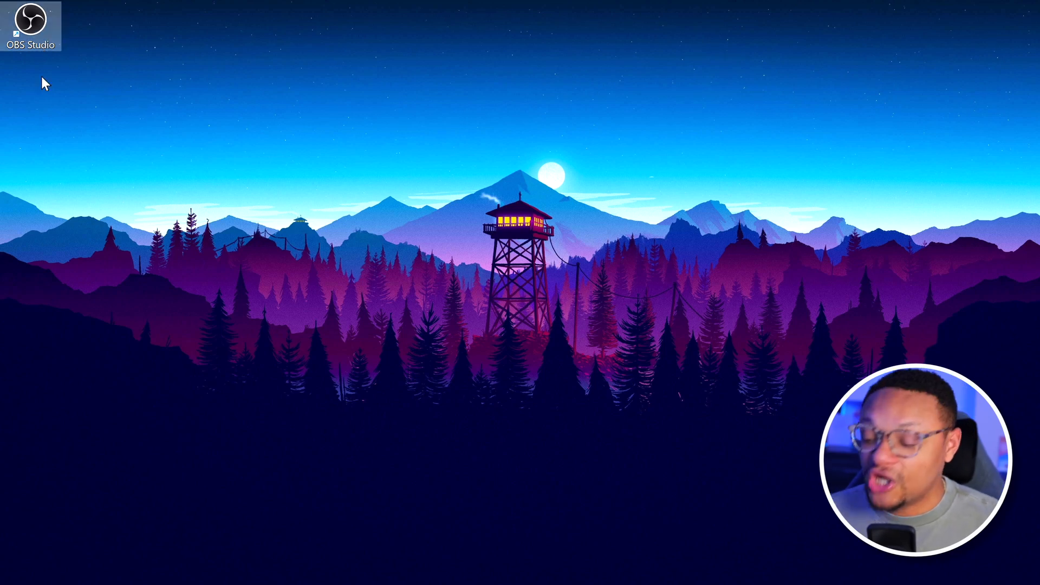
Step: Launch OBS Studio and check the Docks menu for Streamlabs Recent Events and Chat
double_click(30, 23)
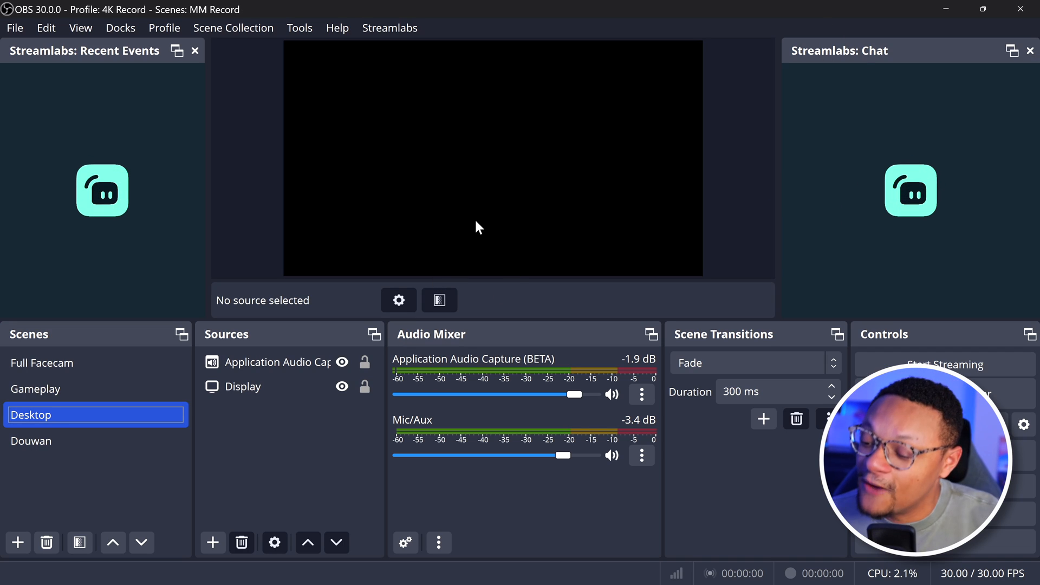
mouse_move(491, 221)
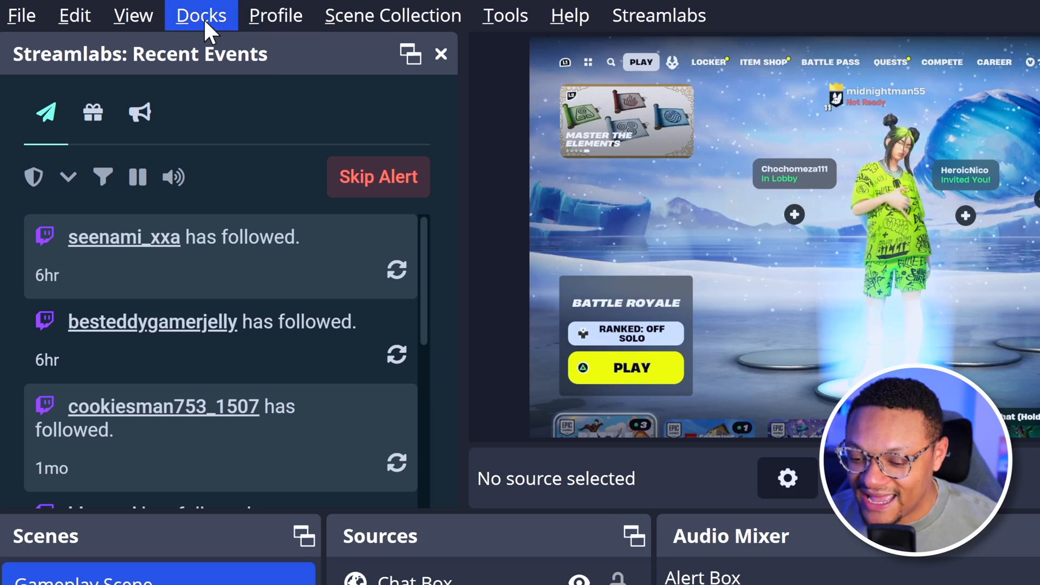
left_click(201, 15)
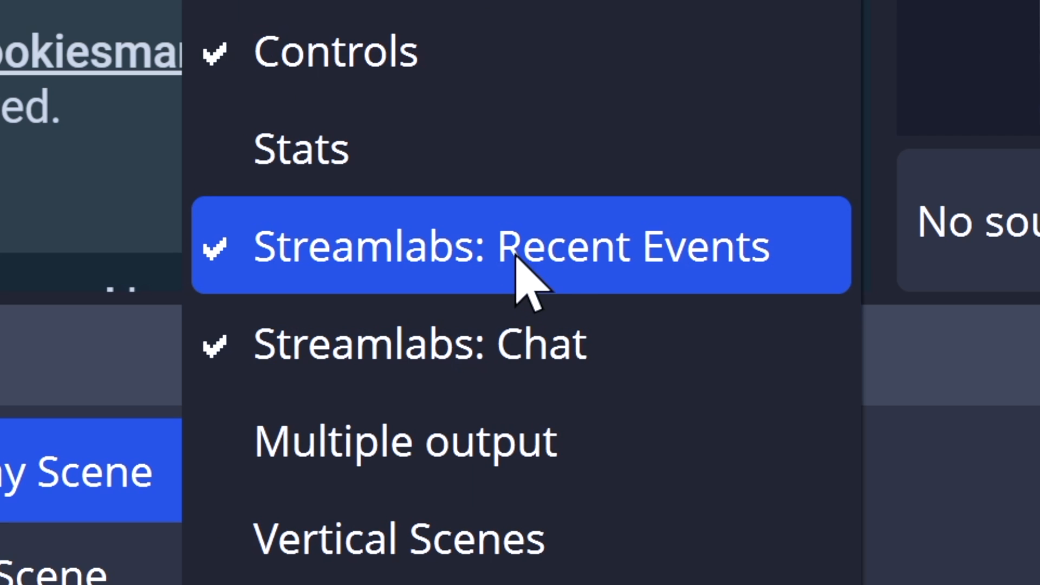
mouse_move(598, 271)
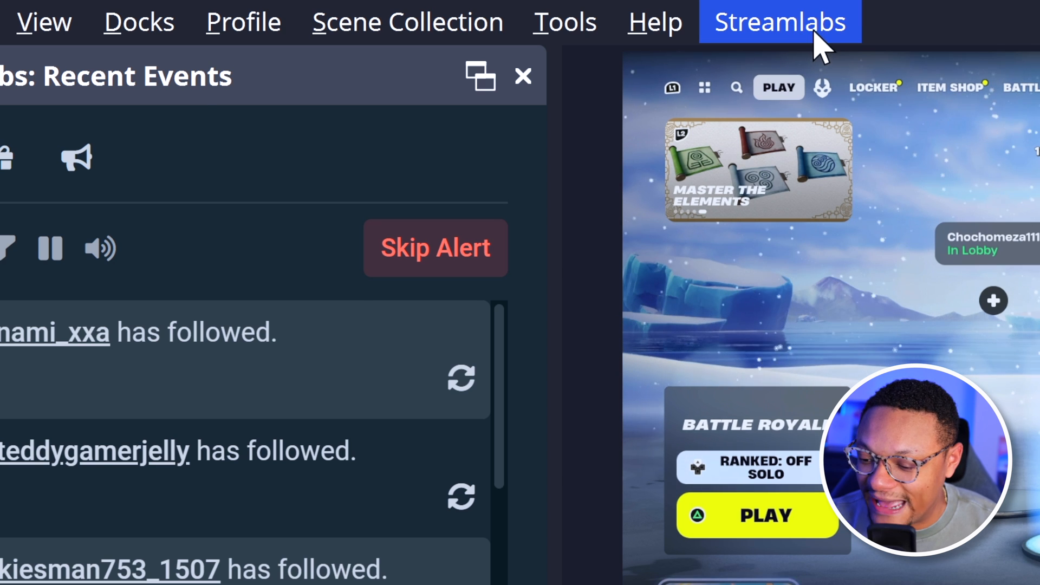
Step: Open the Streamlabs plugin, log in, and continue past the Add an Overlay onboarding
left_click(781, 22)
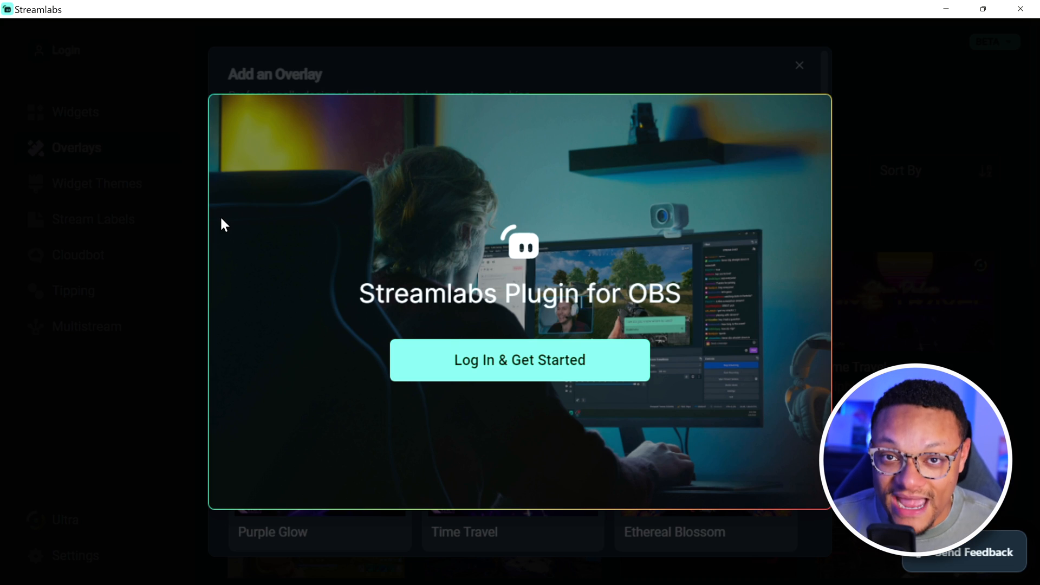
left_click(521, 360)
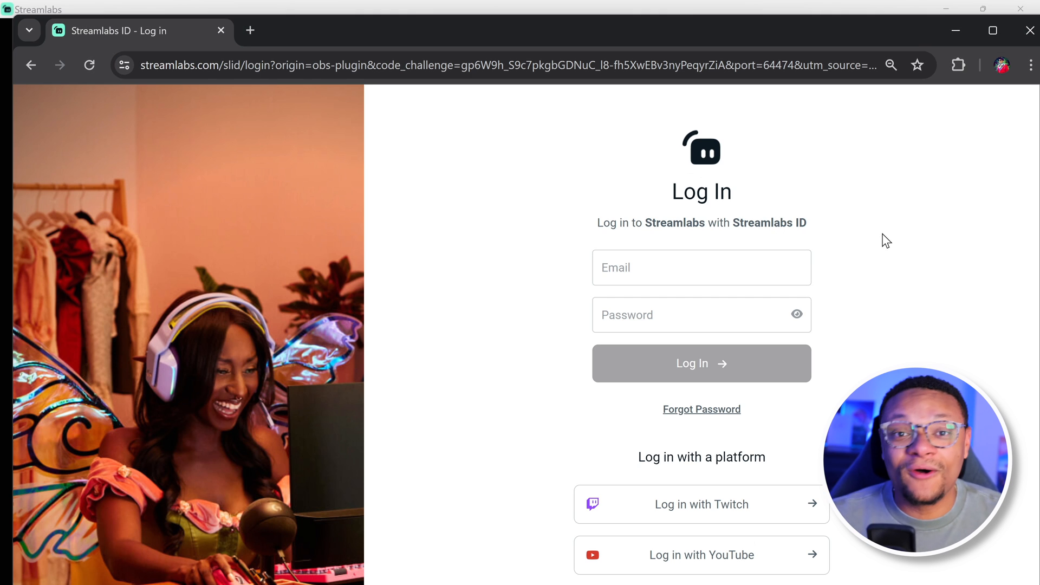
scroll("down", 3)
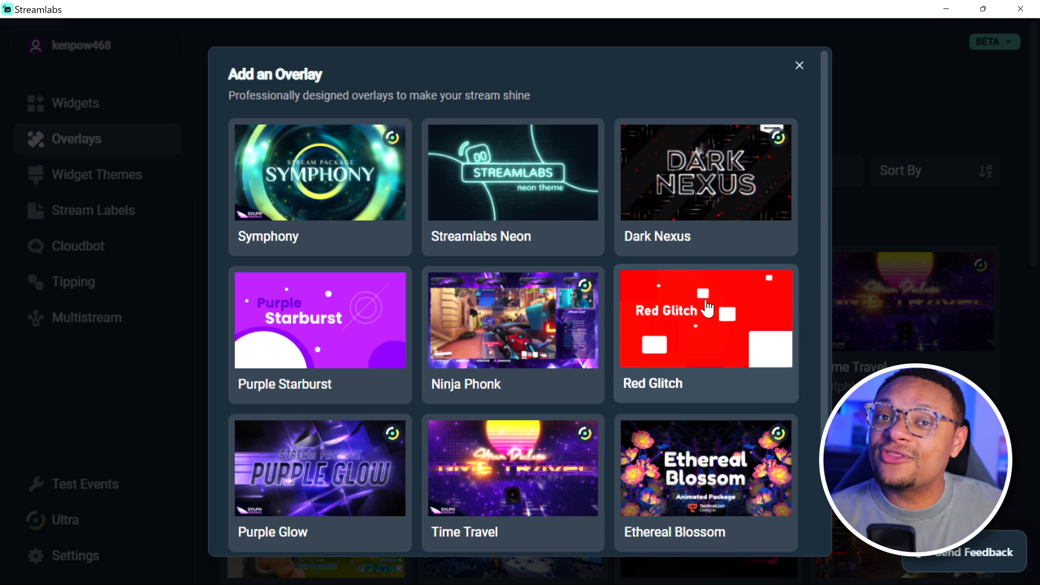
scroll("down", 3)
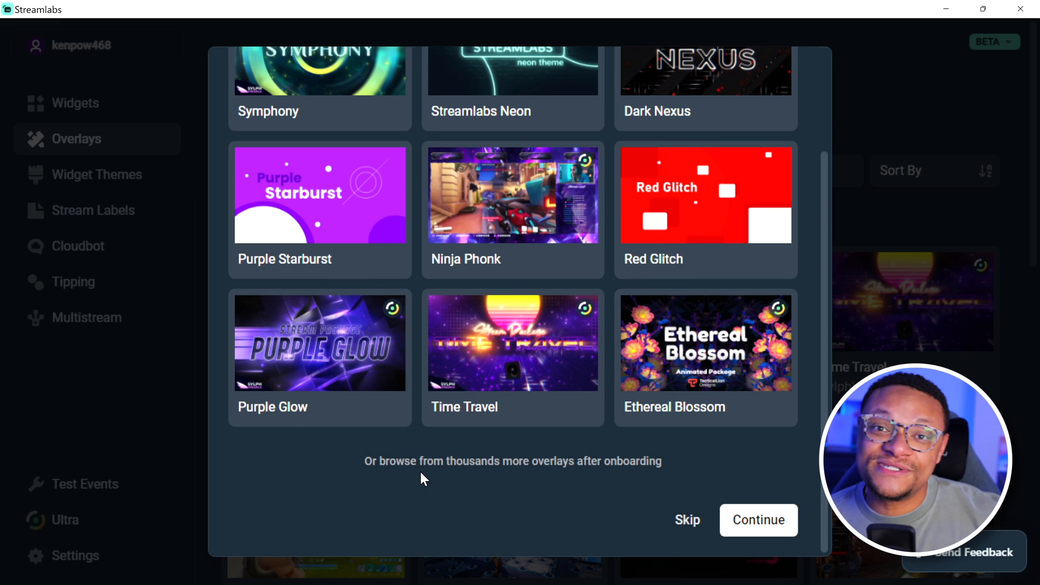
left_click(758, 519)
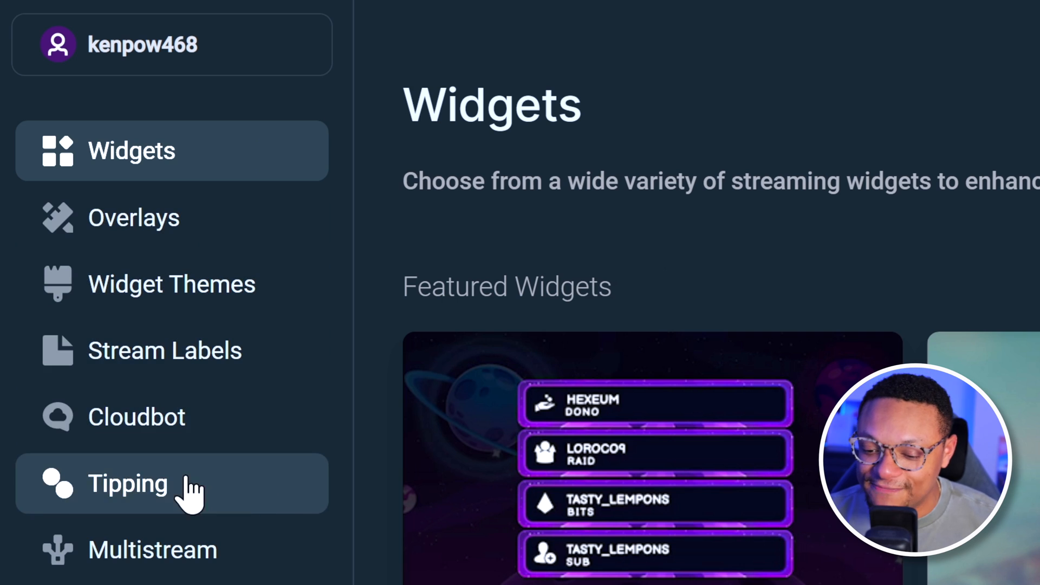
mouse_move(265, 347)
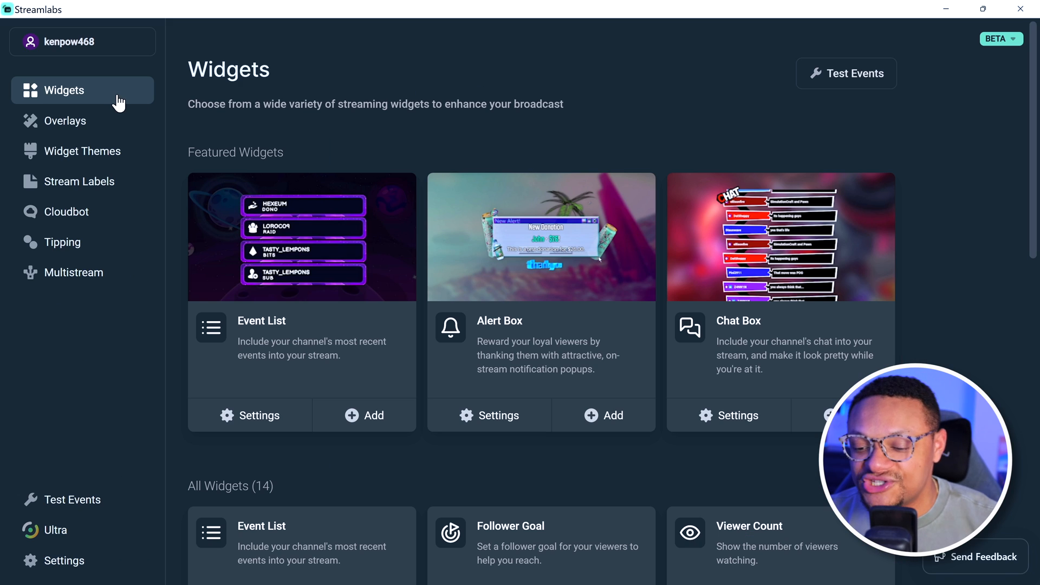
mouse_move(635, 113)
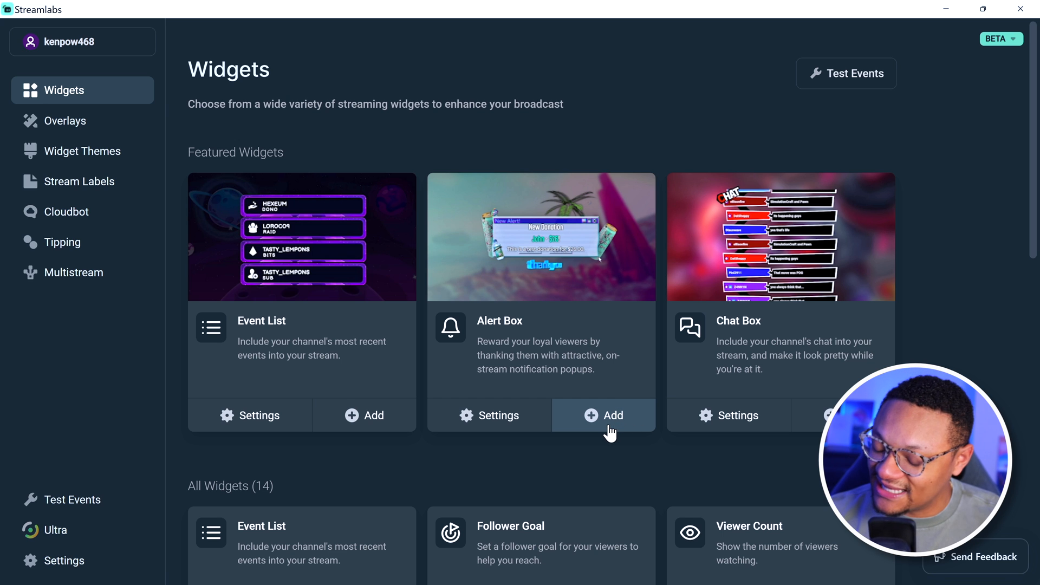
Step: Add the Alert Box widget from its card on the Widgets page
left_click(603, 415)
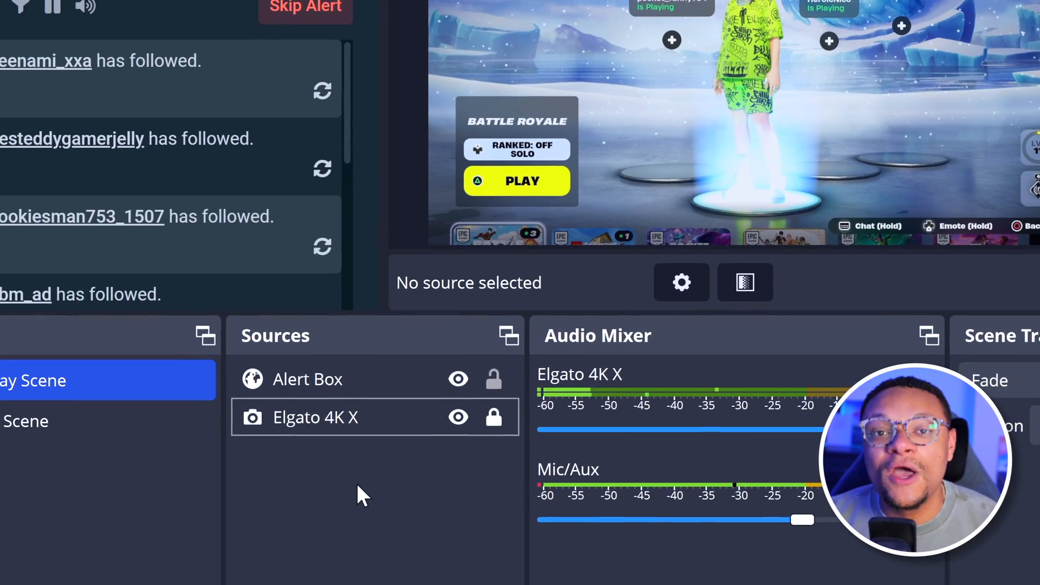
Step: Check the Alert Box source's properties and drag it to the preview's centre
left_click(310, 380)
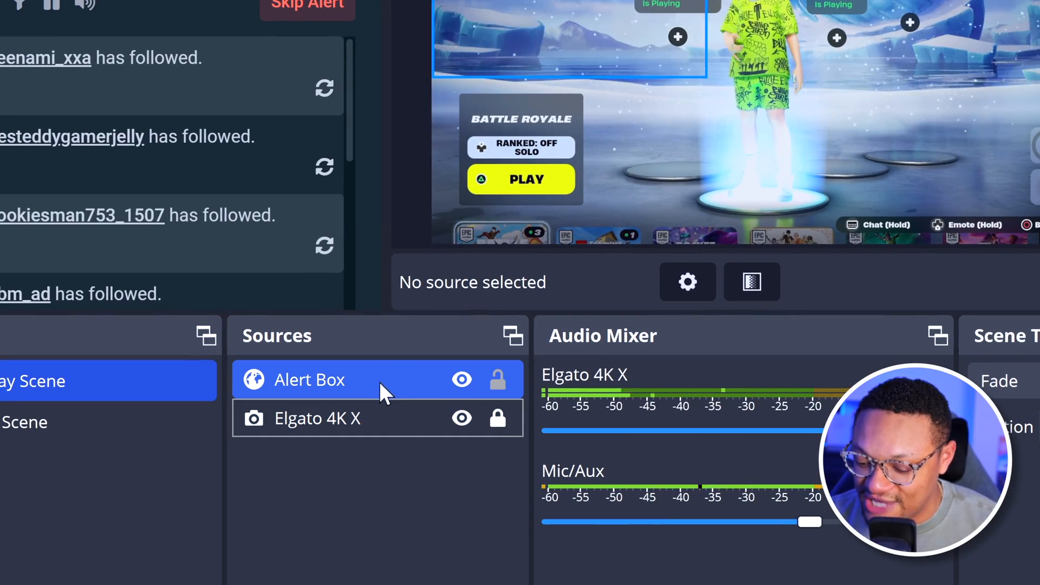
left_click(309, 380)
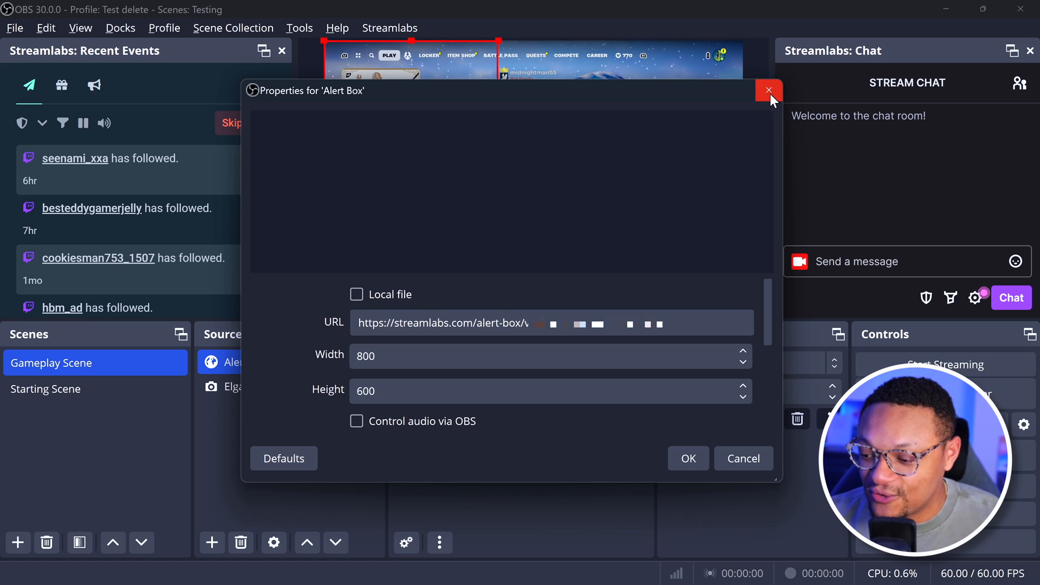
left_click(767, 89)
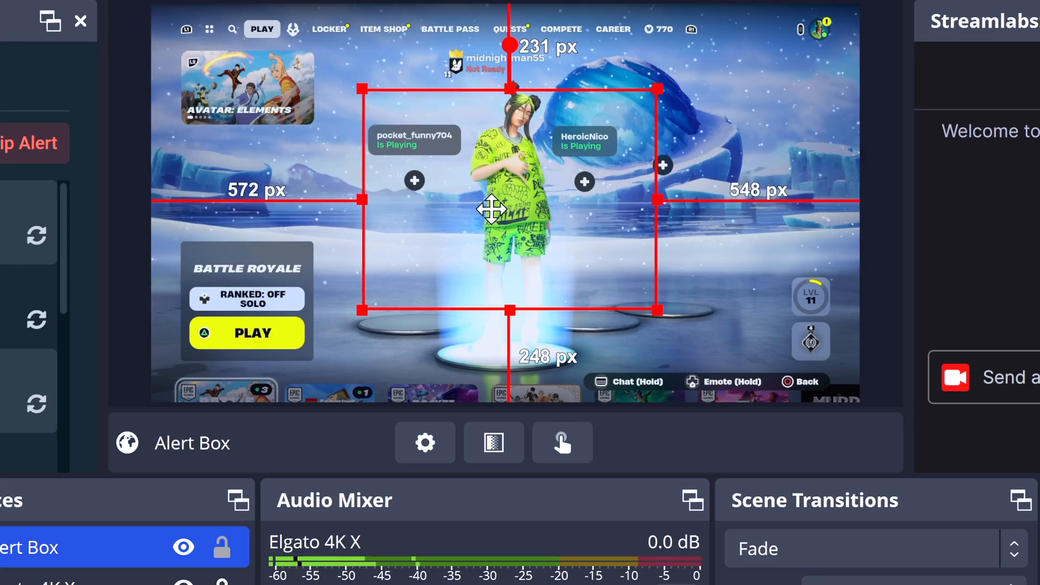
left_click_drag(659, 311, 626, 293)
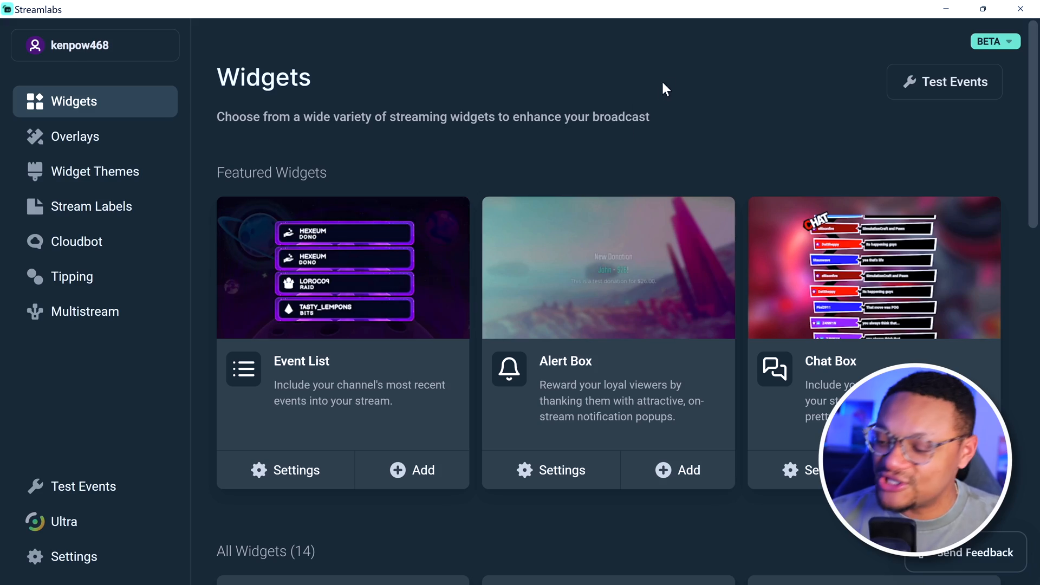
left_click(945, 81)
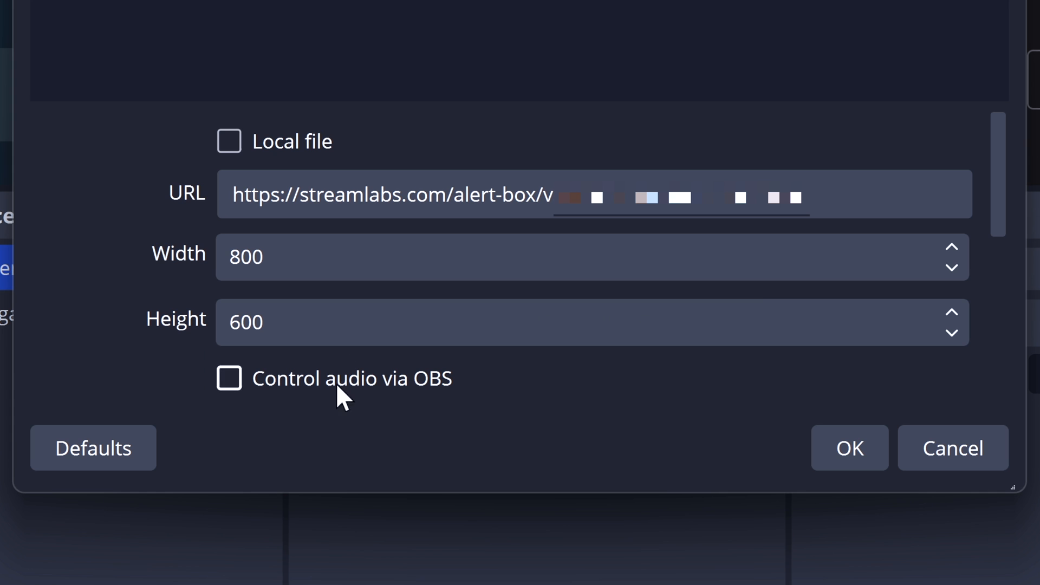
Step: Tick 'Control audio via OBS' in the Alert Box properties and confirm
left_click(229, 378)
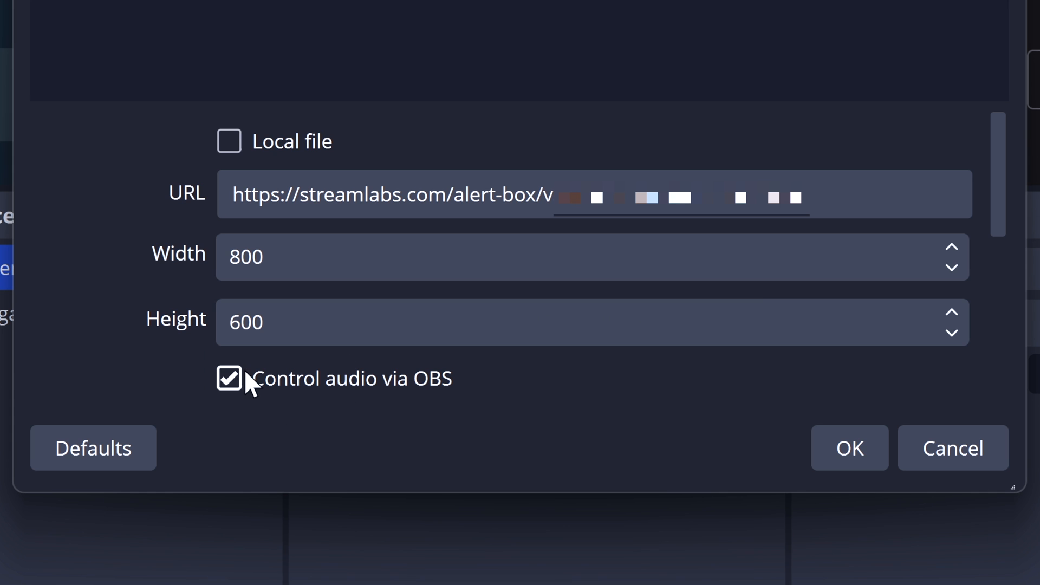
left_click(849, 448)
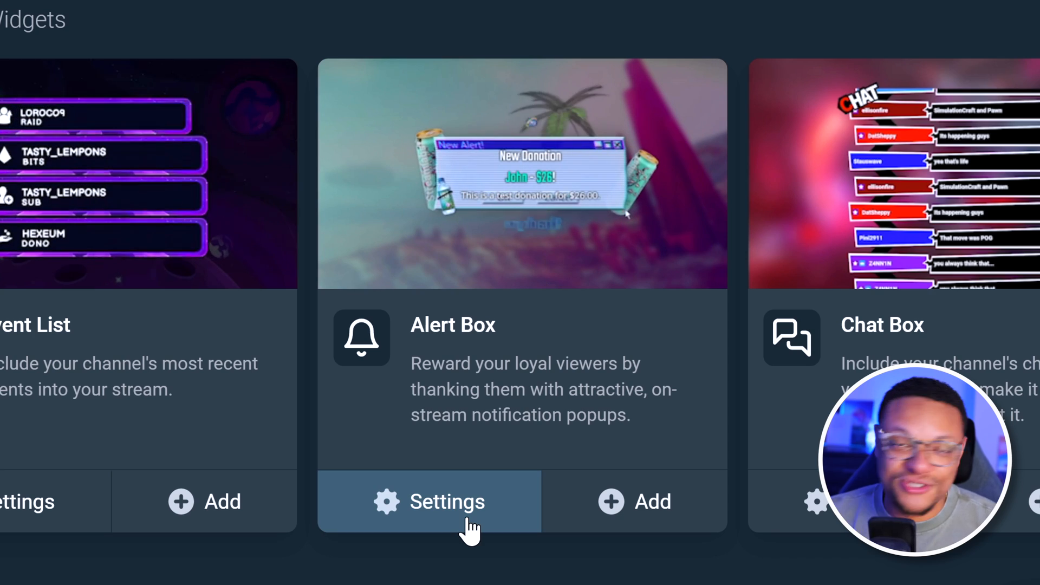
Step: Open the Alert Box widget settings, then switch to the Overlays library
left_click(446, 501)
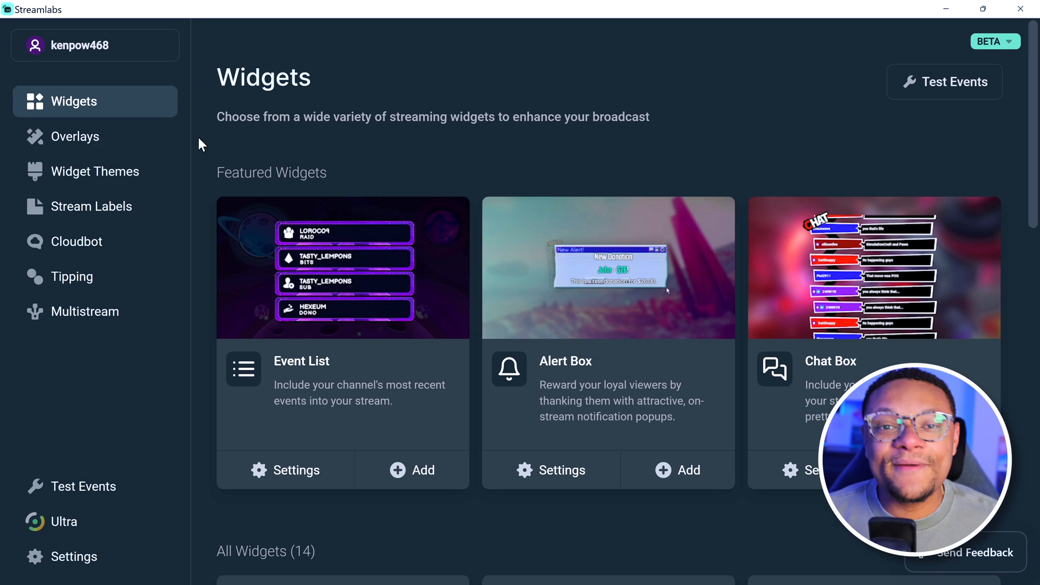
left_click(74, 137)
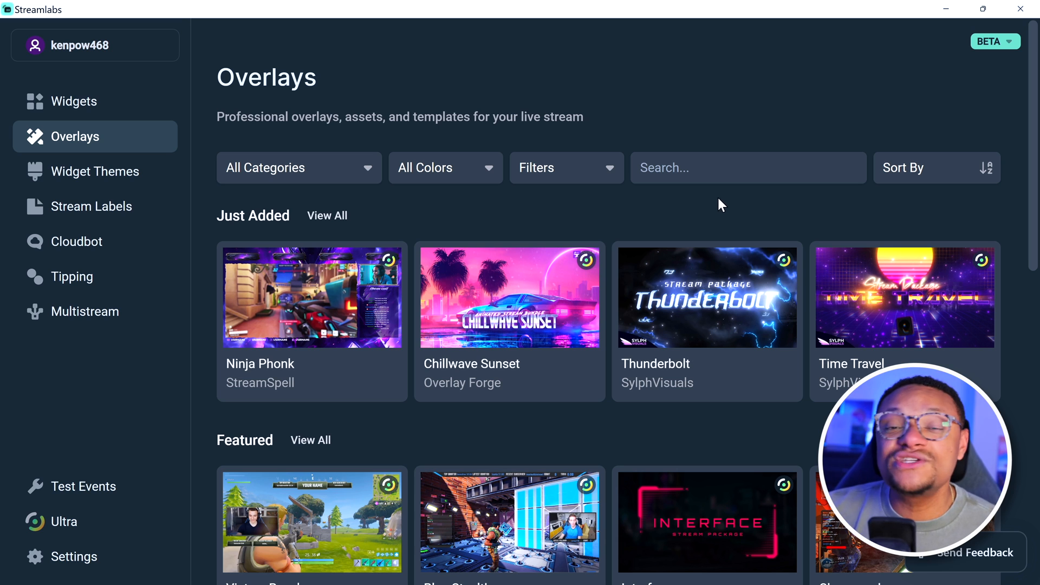
Step: View all Free Overlays filtered to Animated and open the Official Paramount+ Halo Overlay
scroll("down", 3)
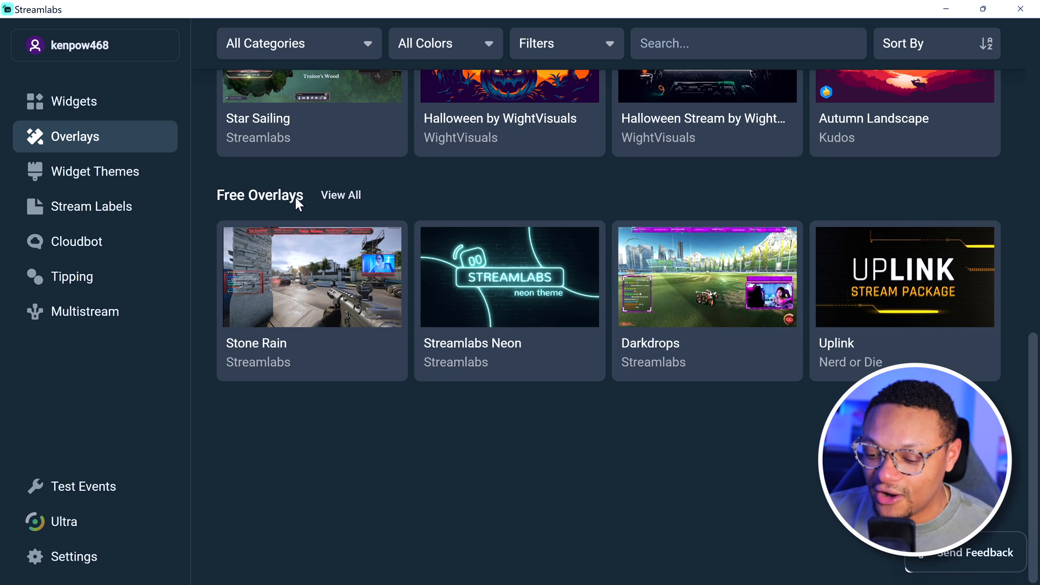
left_click(341, 194)
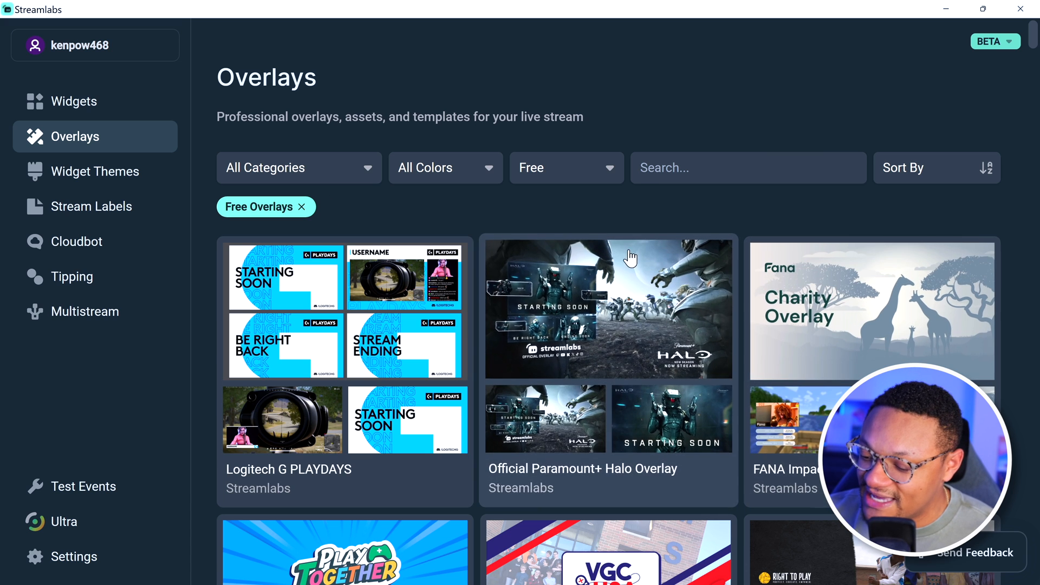
left_click(935, 168)
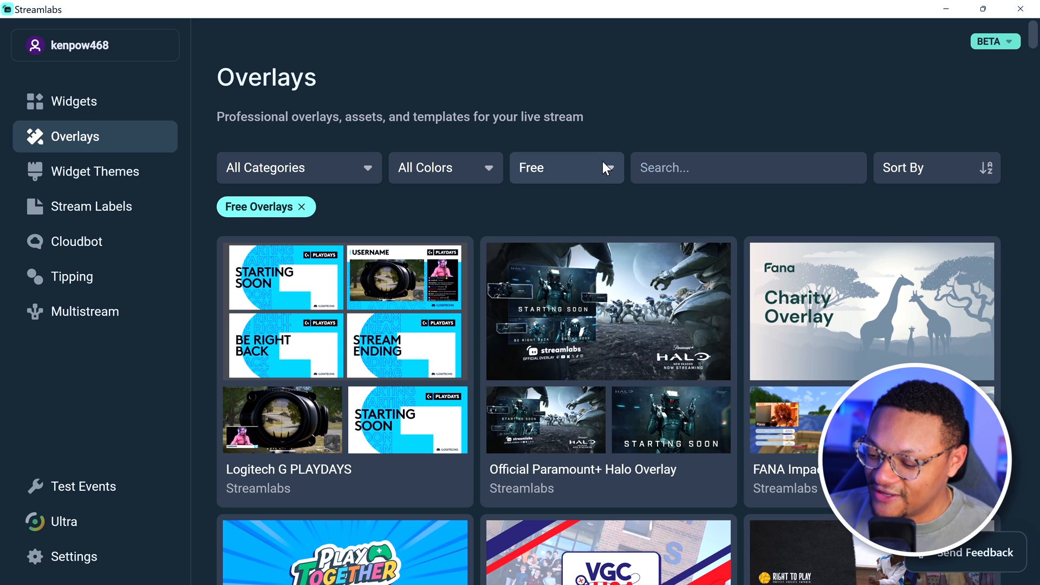
left_click(567, 167)
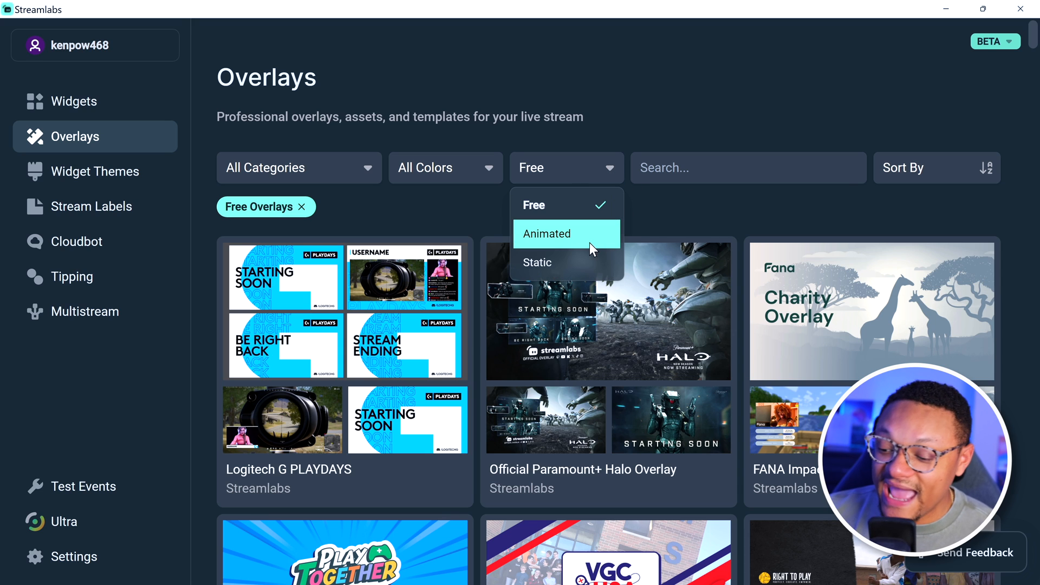
left_click(547, 233)
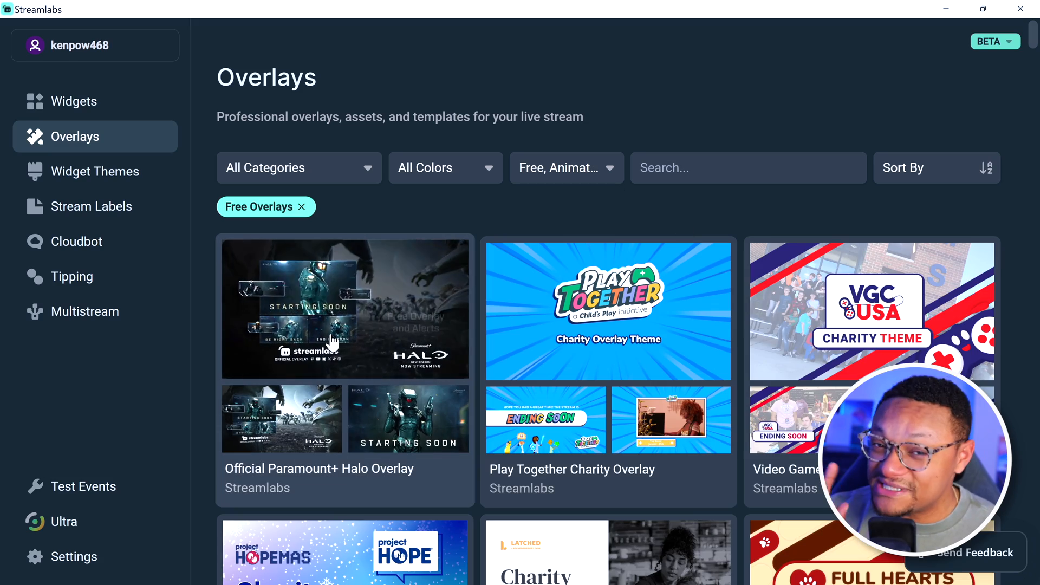
left_click(301, 206)
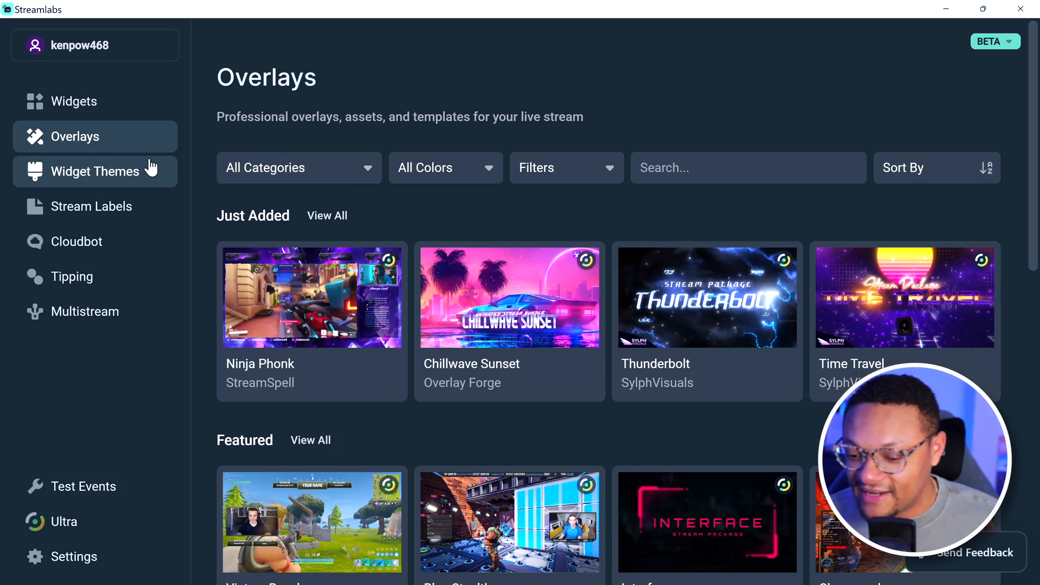
Step: Open Widget Themes, view all Free Widget Themes, and sort by Most Popular
left_click(95, 171)
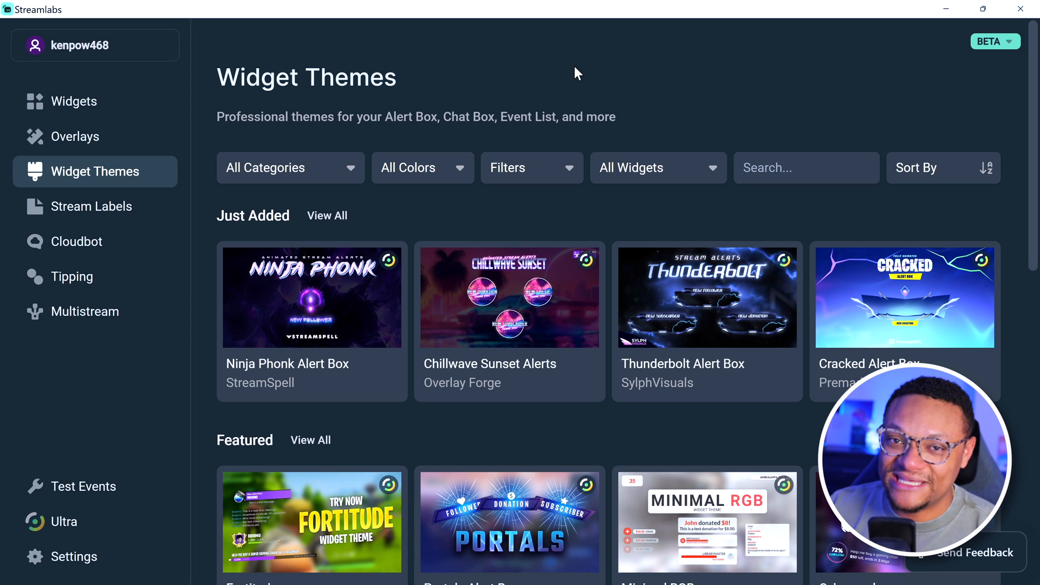
mouse_move(530, 326)
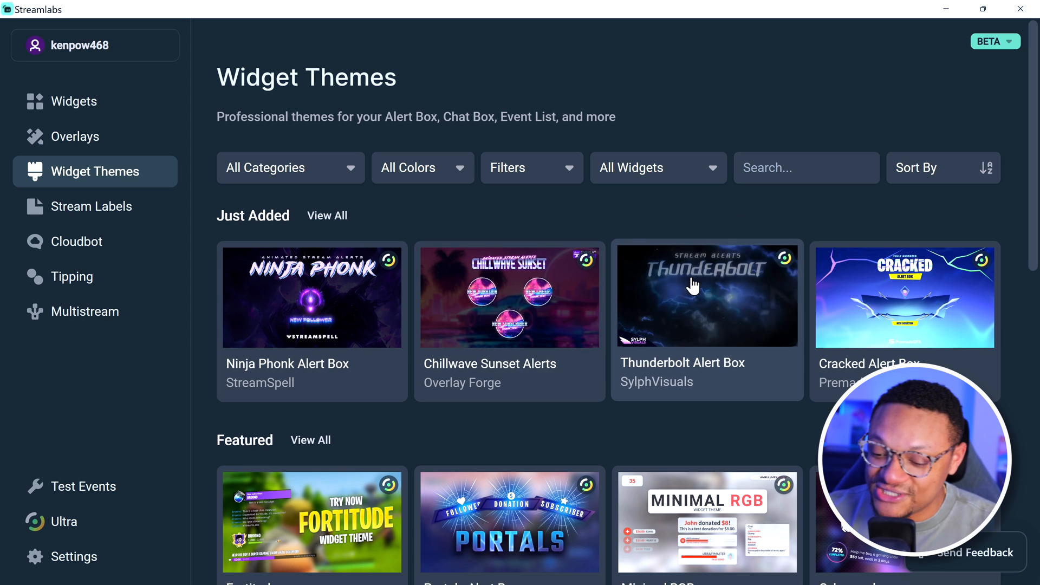
scroll("down", 3)
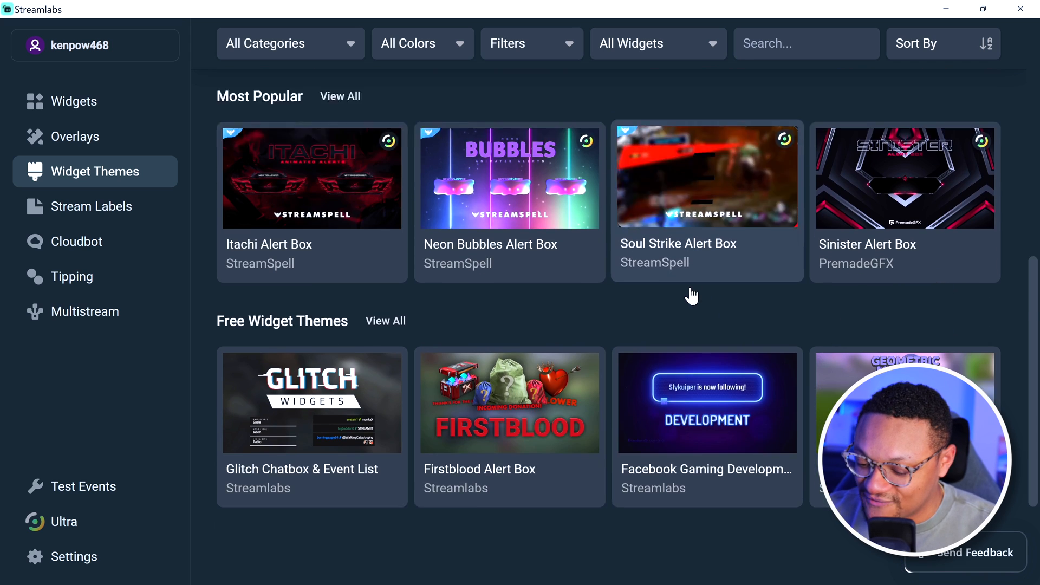
scroll("down", 3)
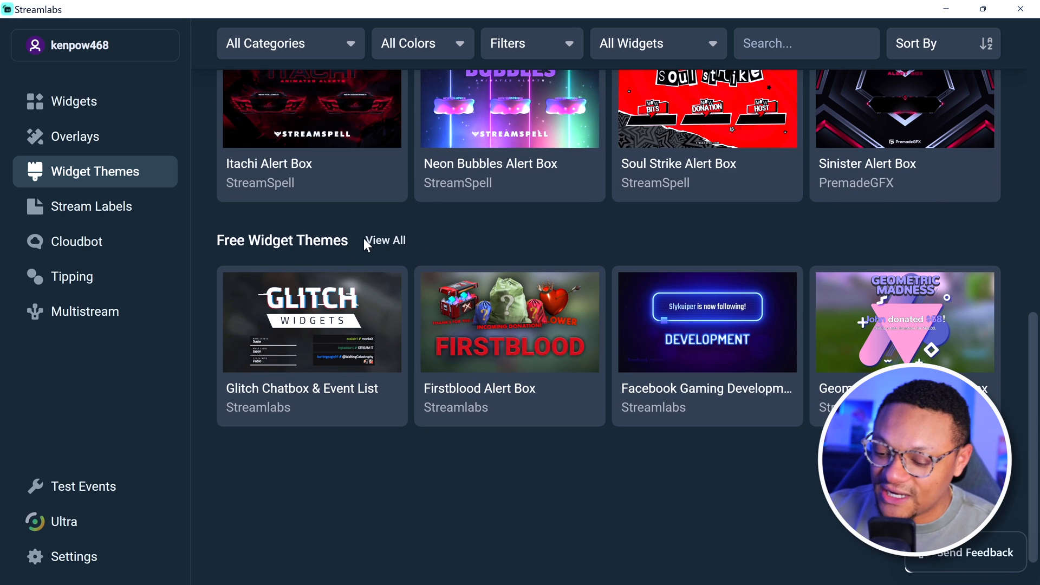
left_click(385, 241)
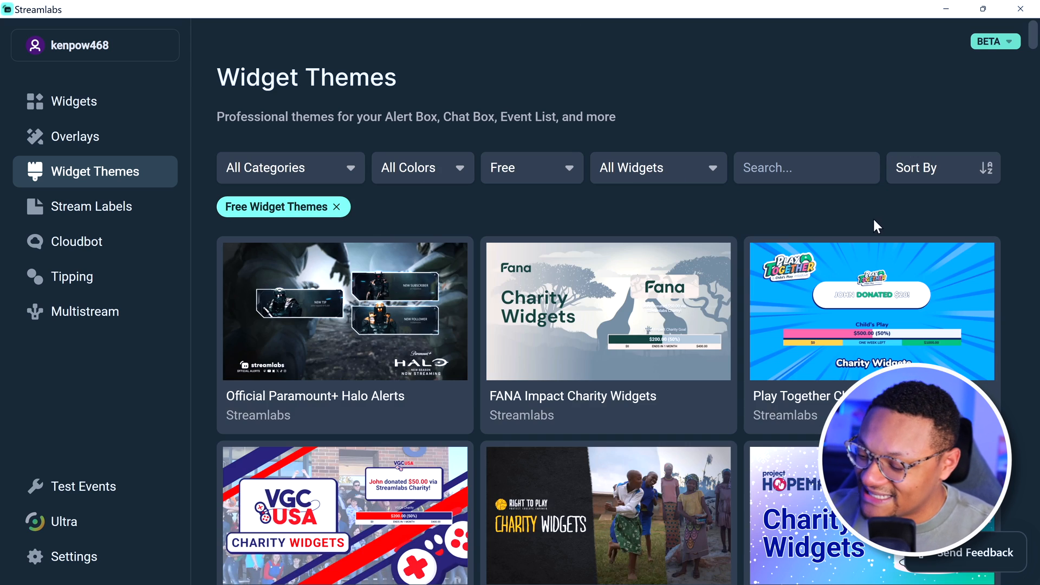
left_click(943, 167)
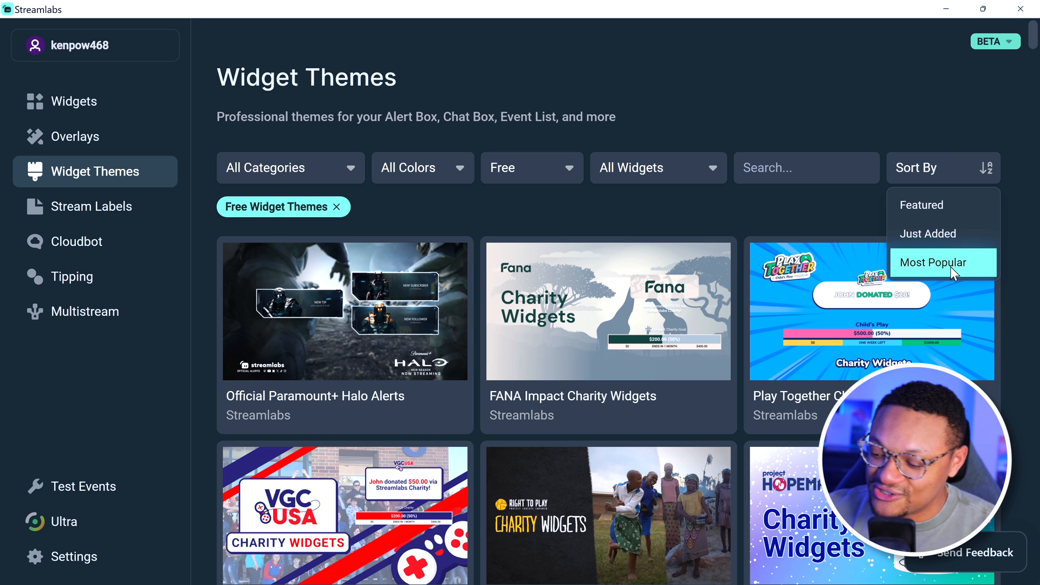
left_click(91, 206)
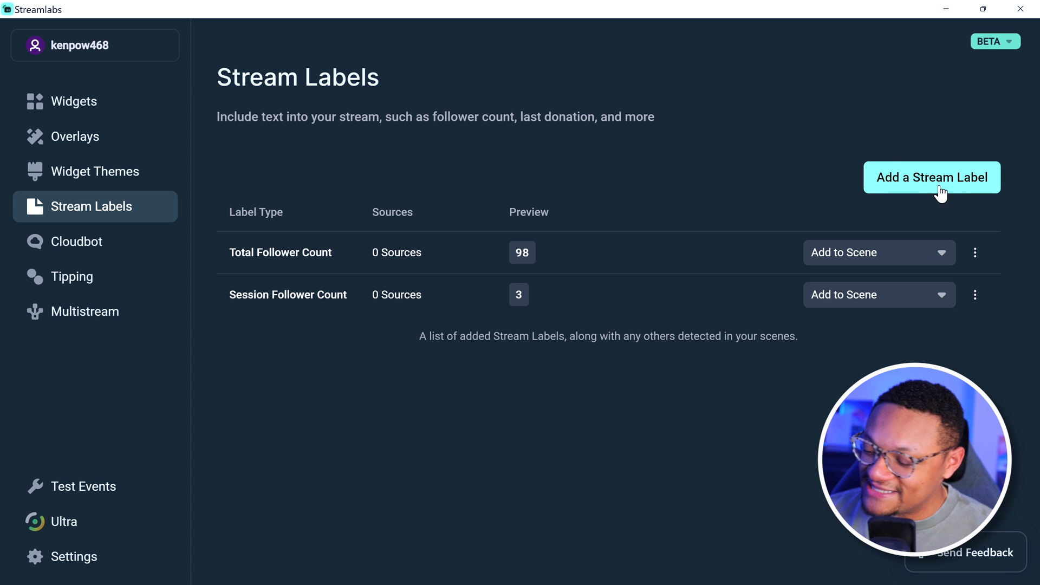
Step: Open Add a Stream Label and scroll through label types like donation totals and top donators
left_click(932, 177)
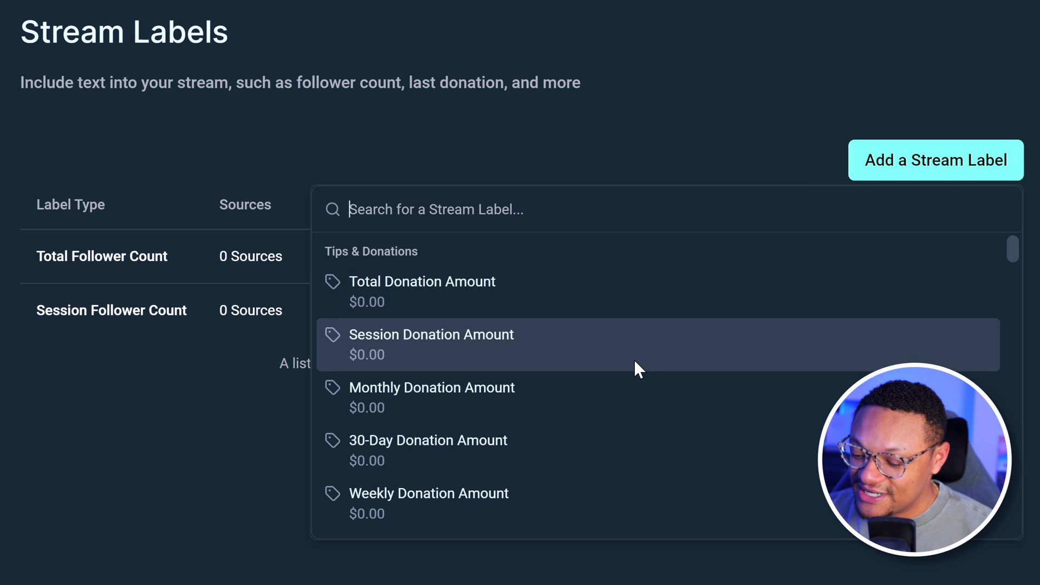
scroll("down", 3)
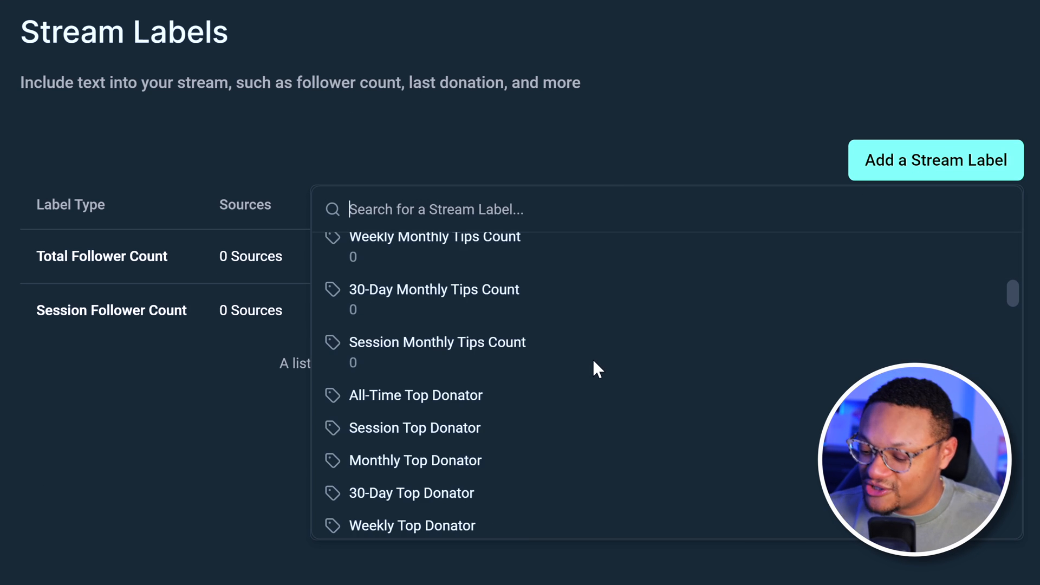
scroll("down", 3)
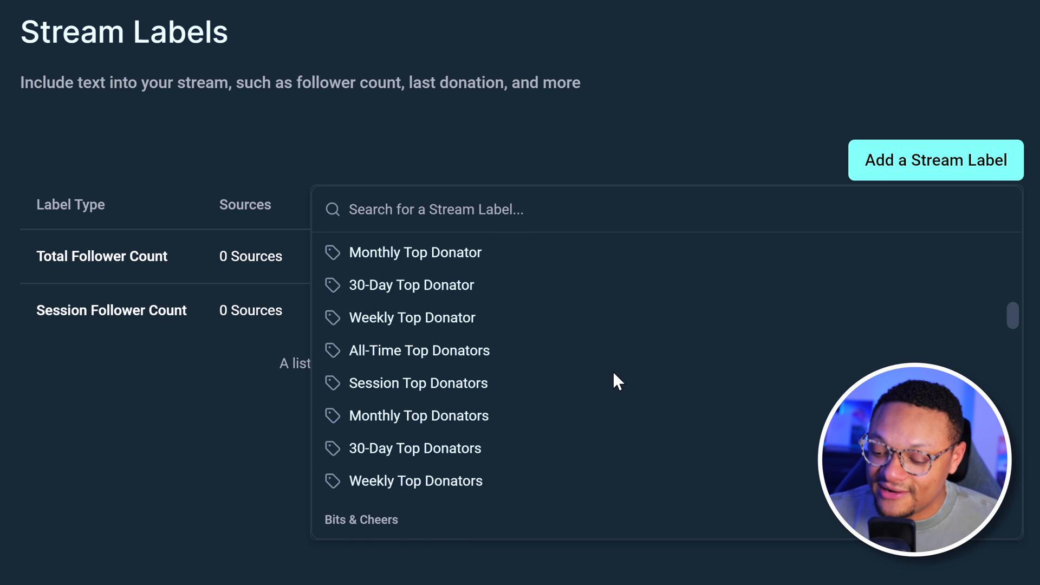
scroll("down", 3)
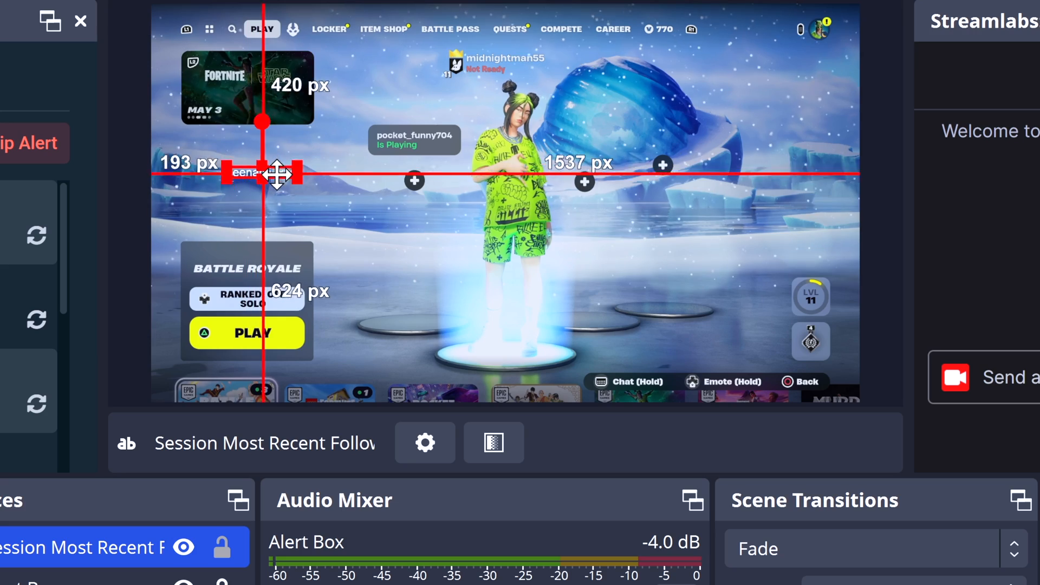
Step: Move the follower text above the Battle Royale panel, try another font, then manage Cloudbot online
left_click_drag(265, 174, 265, 241)
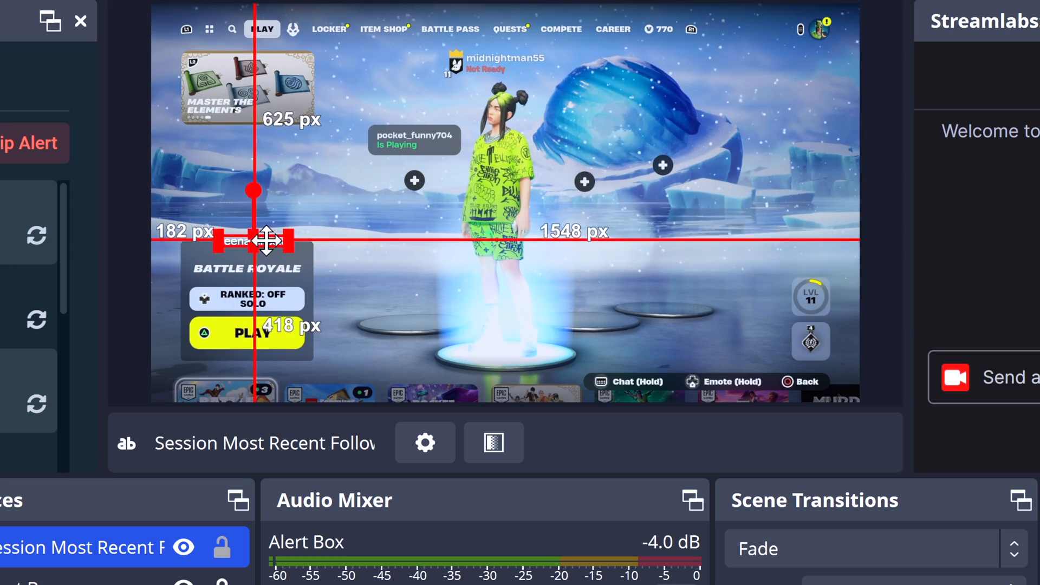
left_click_drag(252, 240, 250, 257)
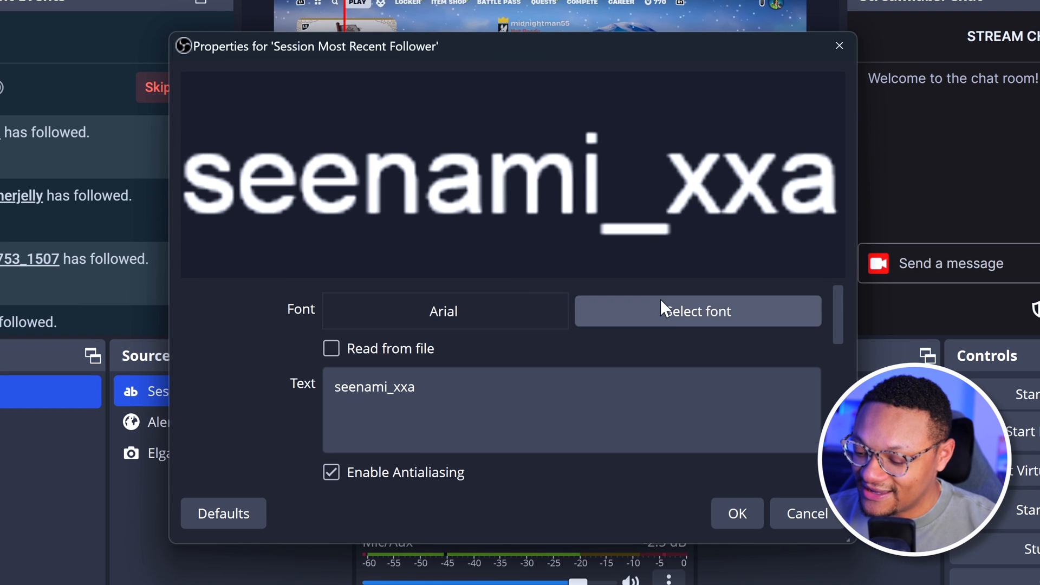
left_click(697, 311)
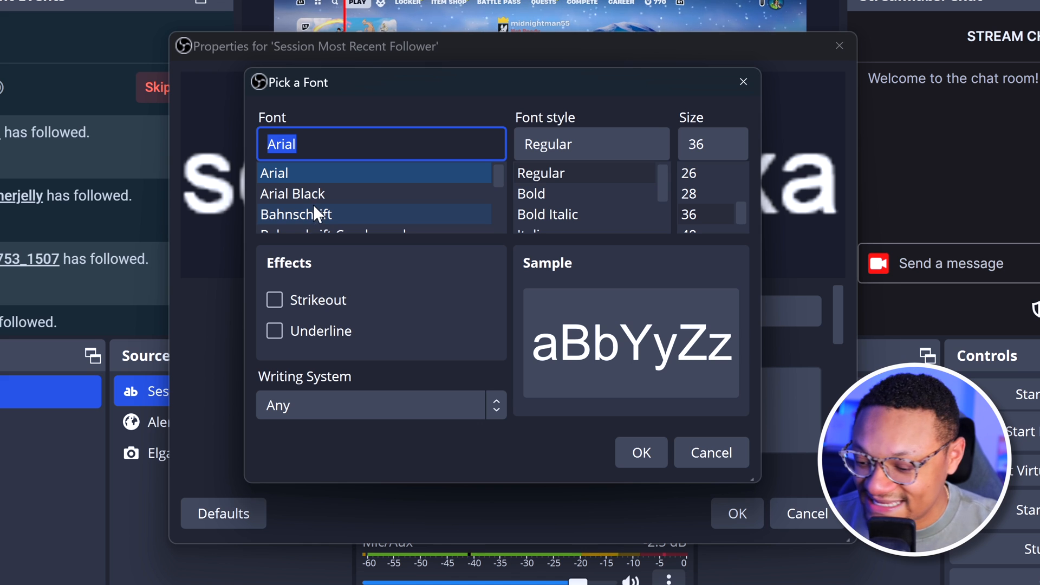
left_click(712, 144)
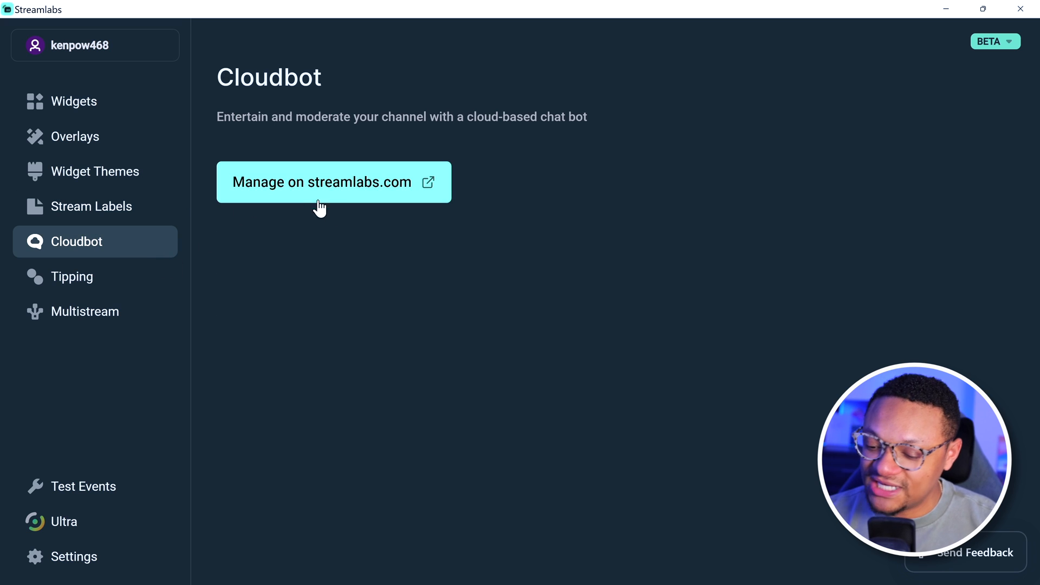
mouse_move(377, 205)
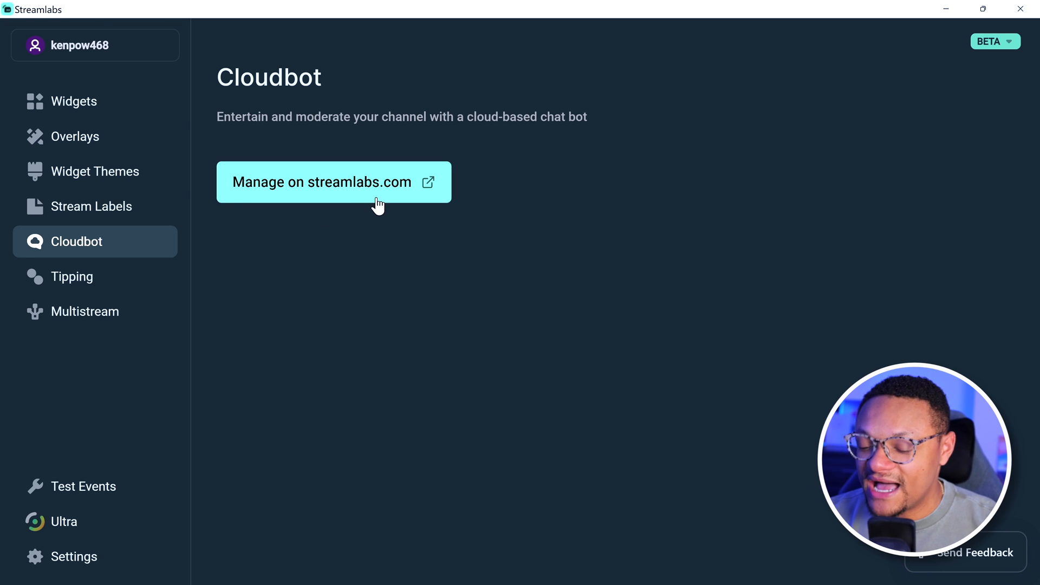
left_click(333, 182)
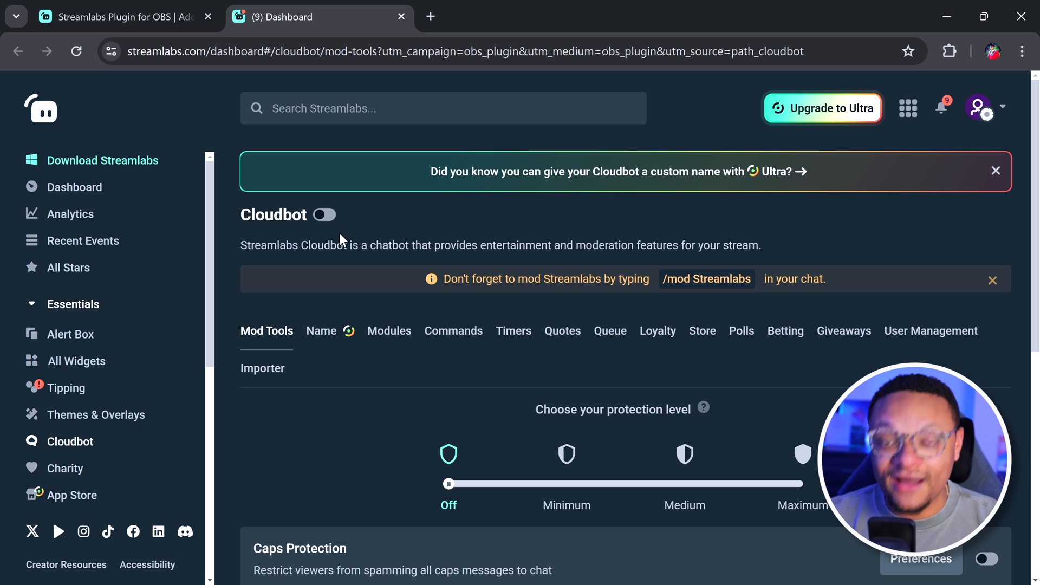
Step: Scroll through the Cloudbot Mod Tools moderation options on streamlabs.com
scroll("down", 3)
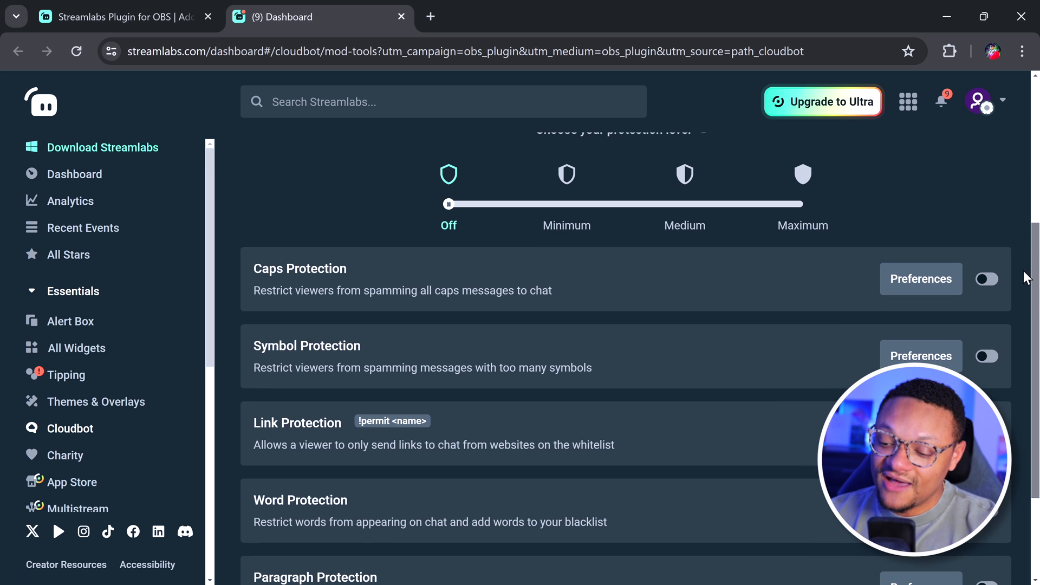
scroll("down", 3)
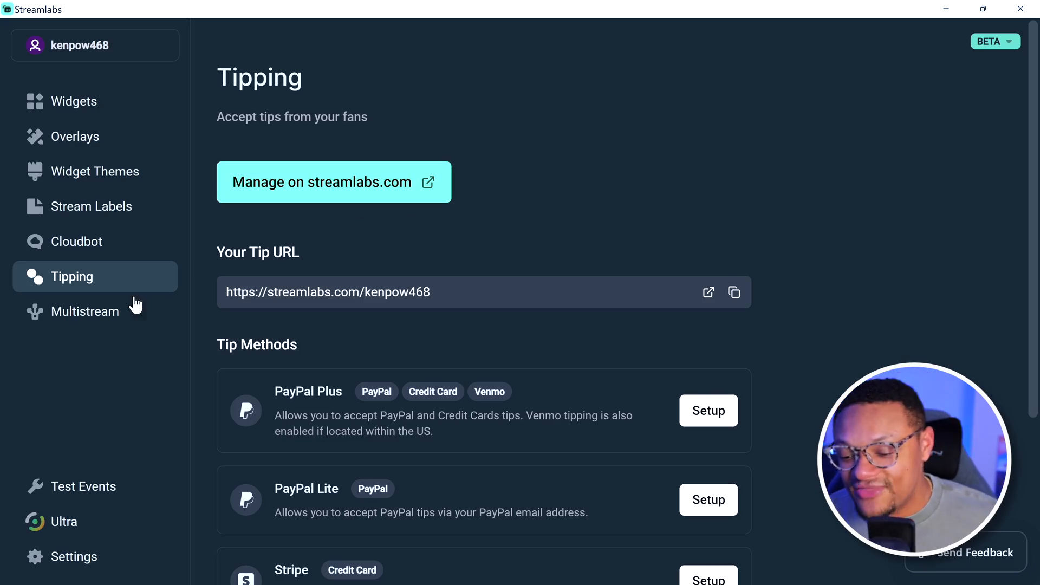
Step: On the Multistream page, begin adding a custom destination and cancel without saving
left_click(84, 311)
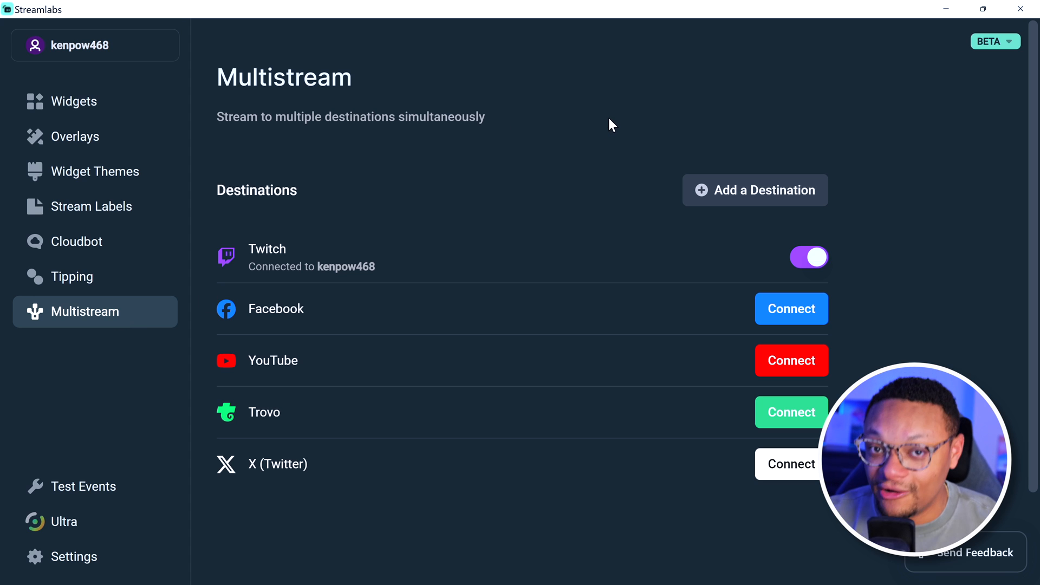
mouse_move(797, 317)
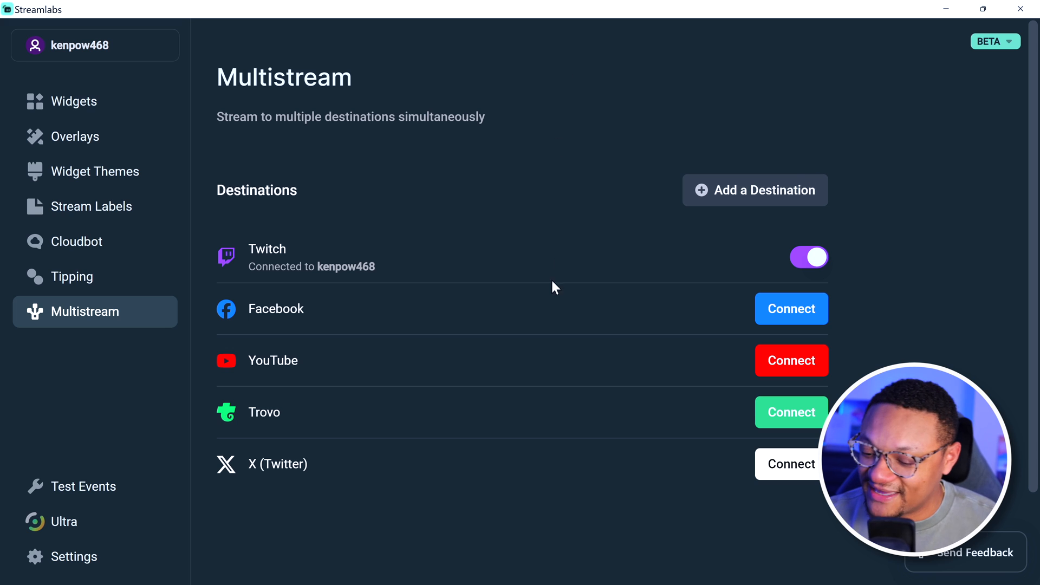
left_click(756, 190)
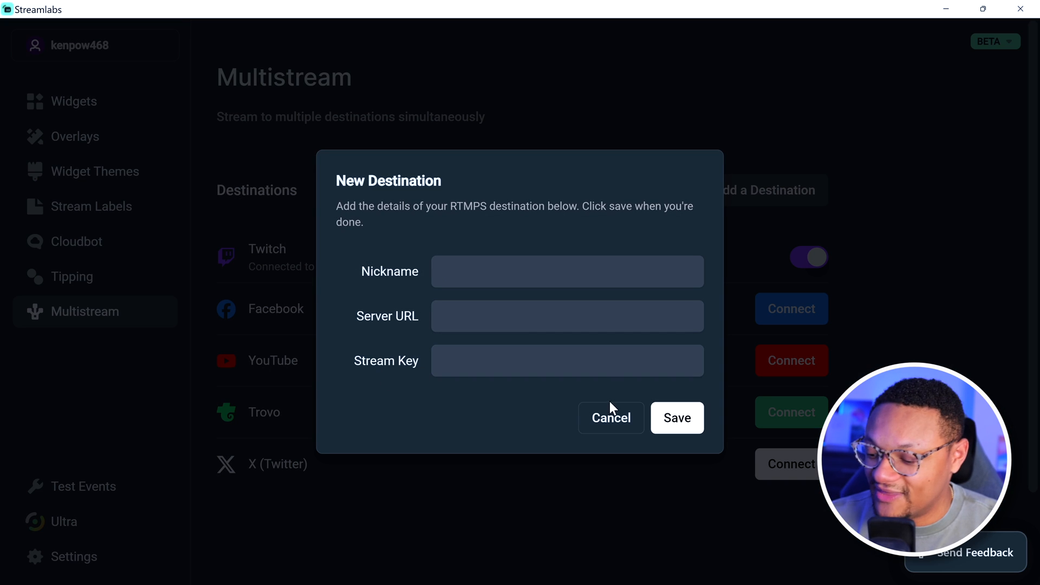
left_click(611, 418)
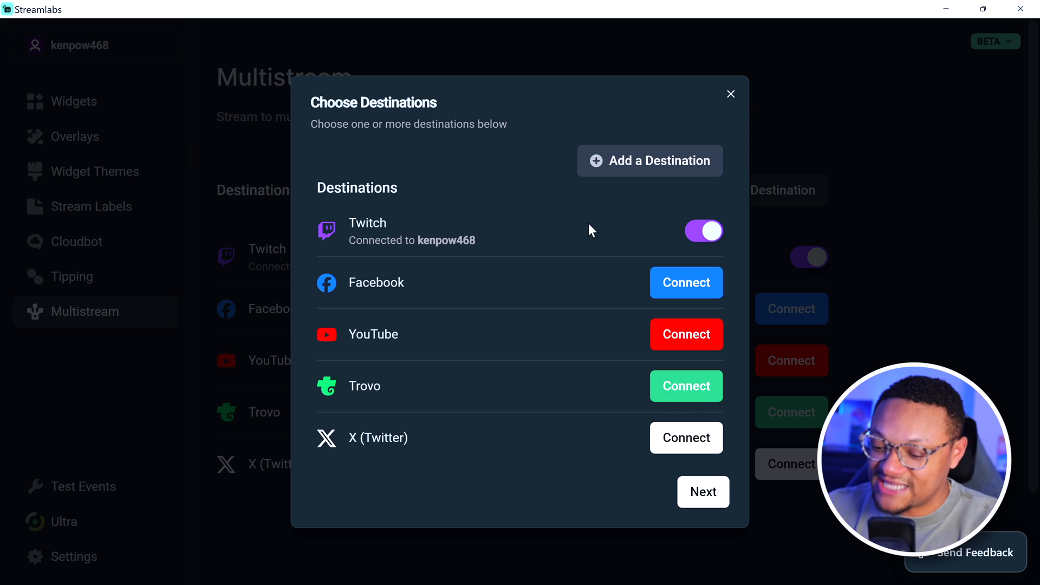
Step: Start the Twitch stream titled 'Fortnite Bille' in the Fortnite category
left_click(703, 492)
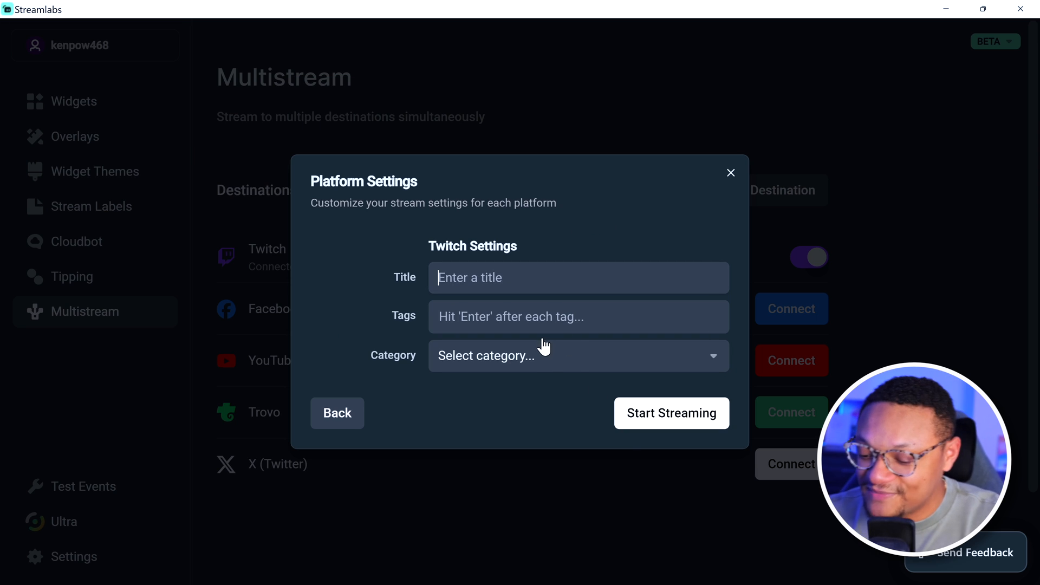
left_click(578, 356)
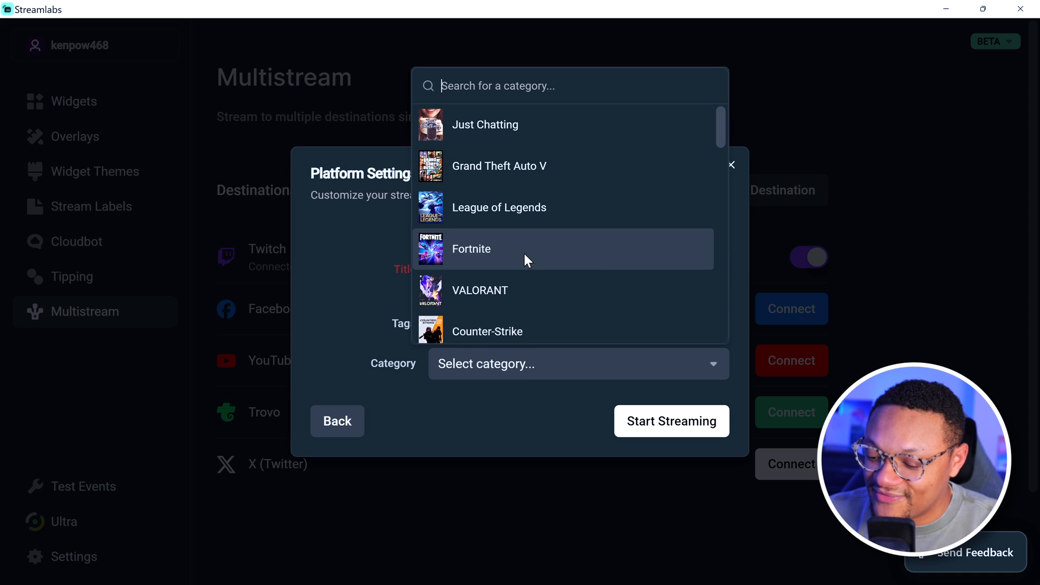
left_click(471, 248)
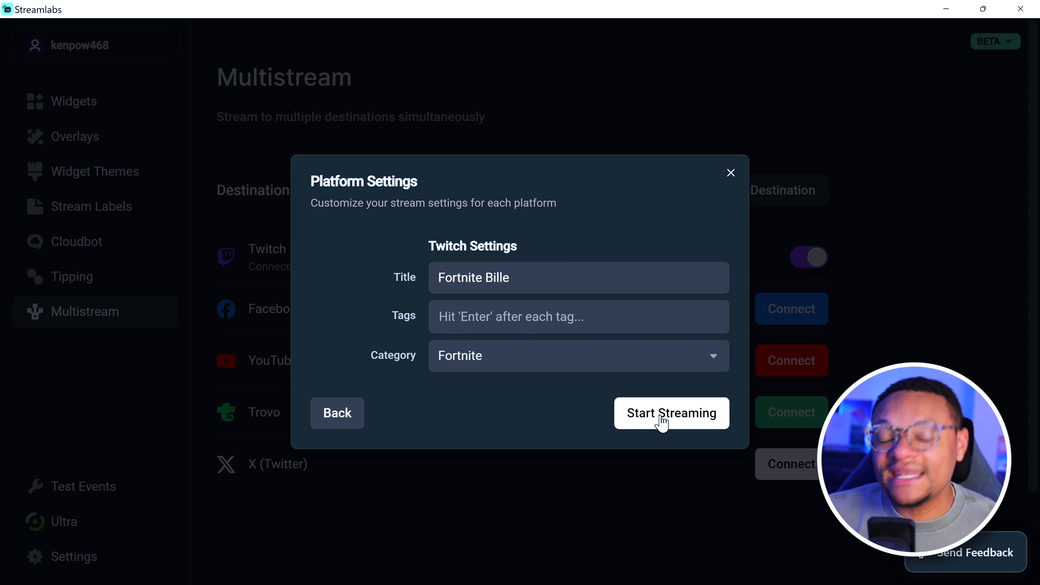
left_click(671, 414)
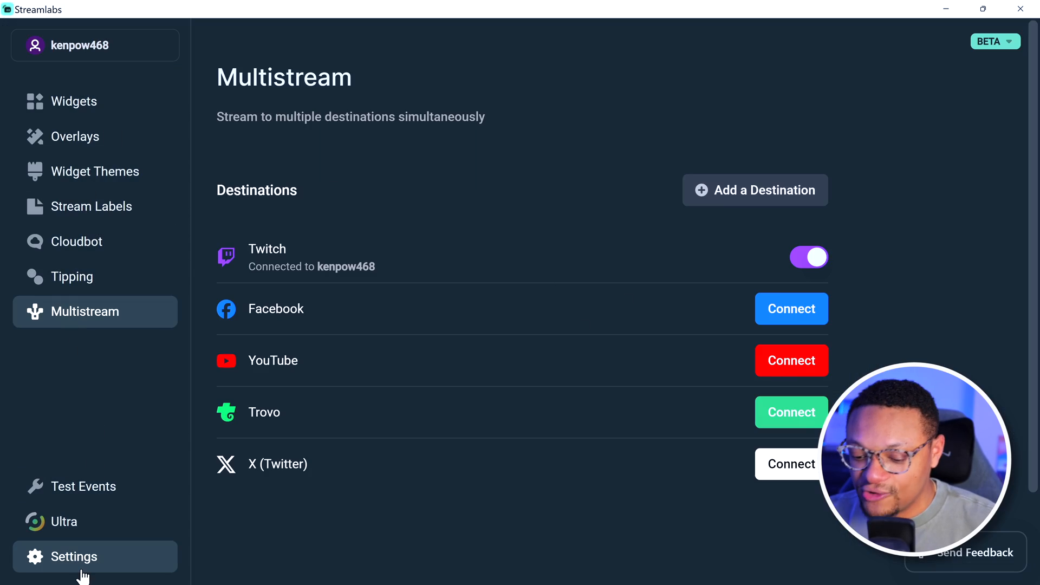
Step: Switch off the Start Streaming destination prompt in the plugin's Settings
left_click(74, 557)
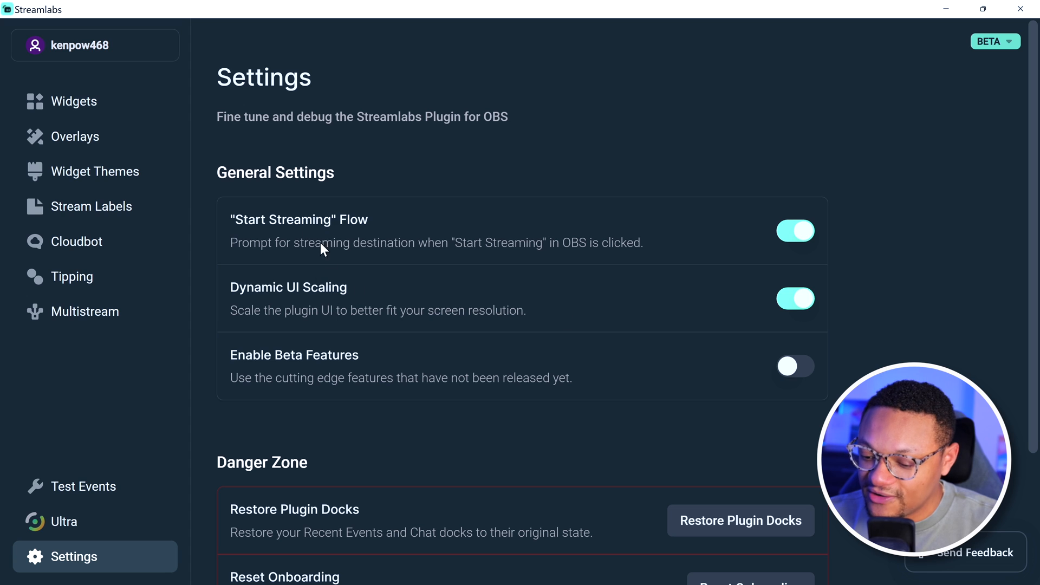
left_click(795, 230)
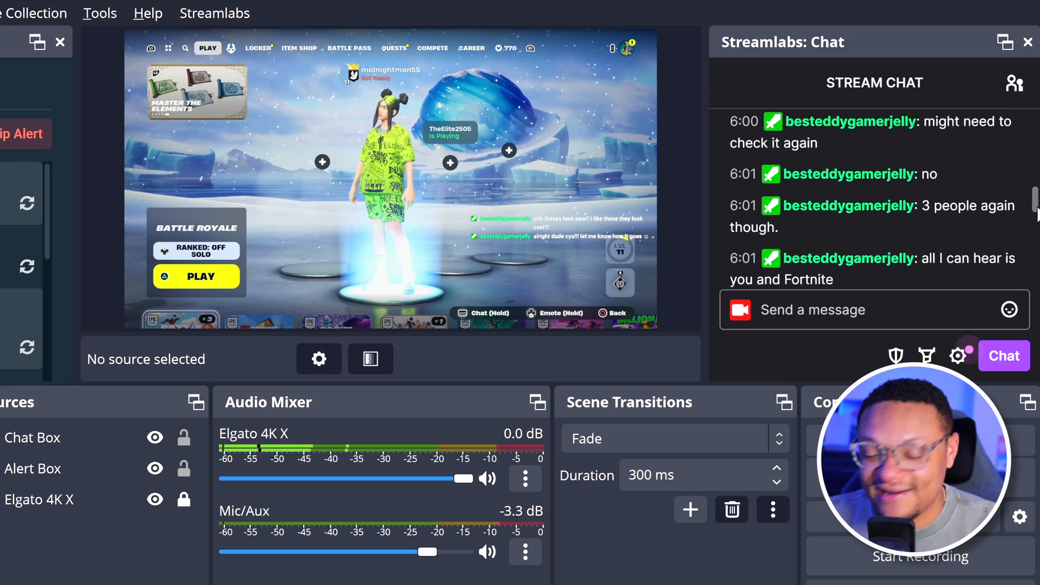
Step: View the Streamlabs Chat dock beside the game preview in OBS Studio
left_click(957, 355)
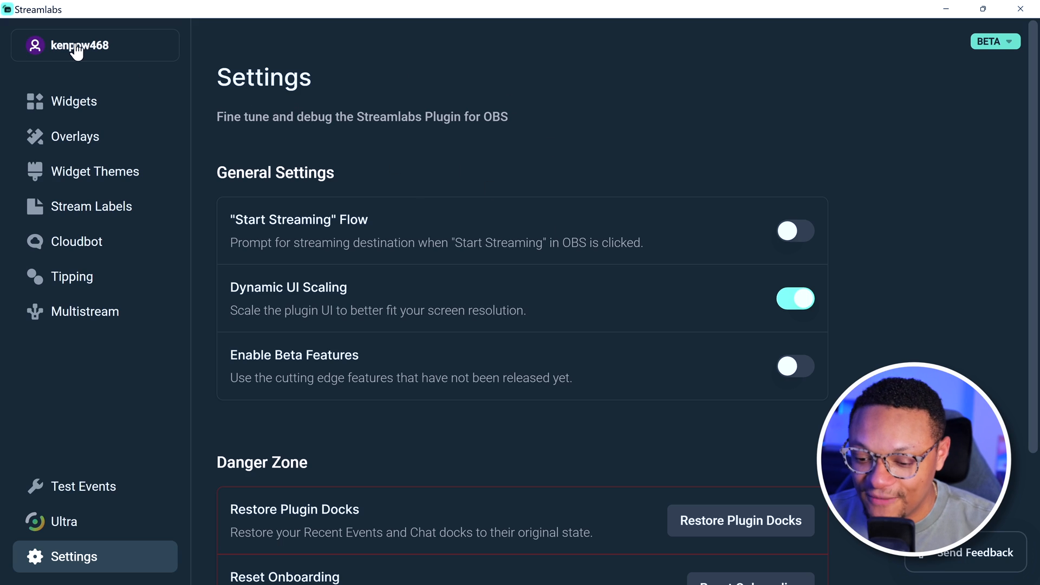
Step: Open the account menu from the account name atop the plugin sidebar
left_click(80, 45)
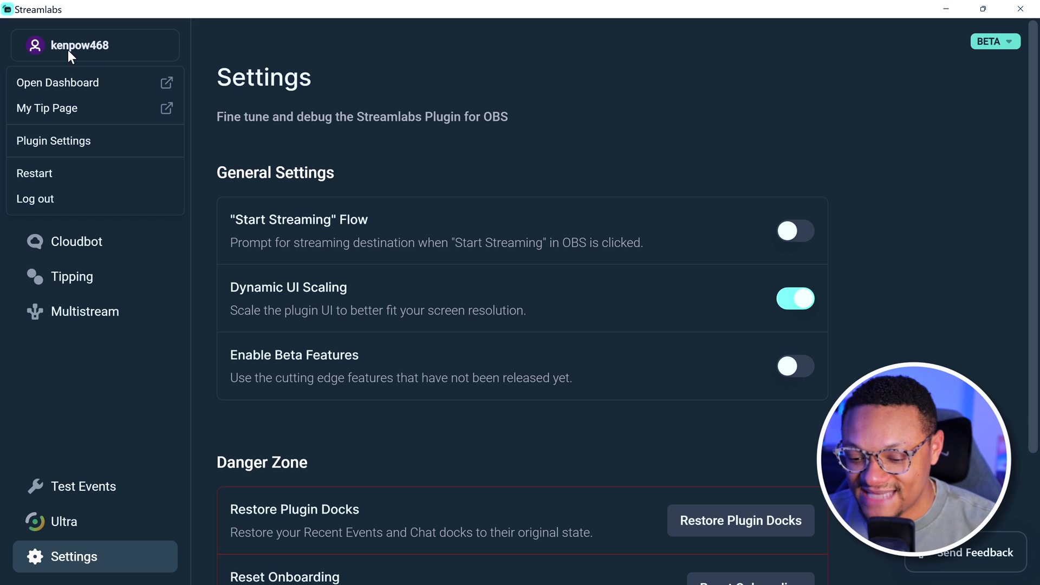